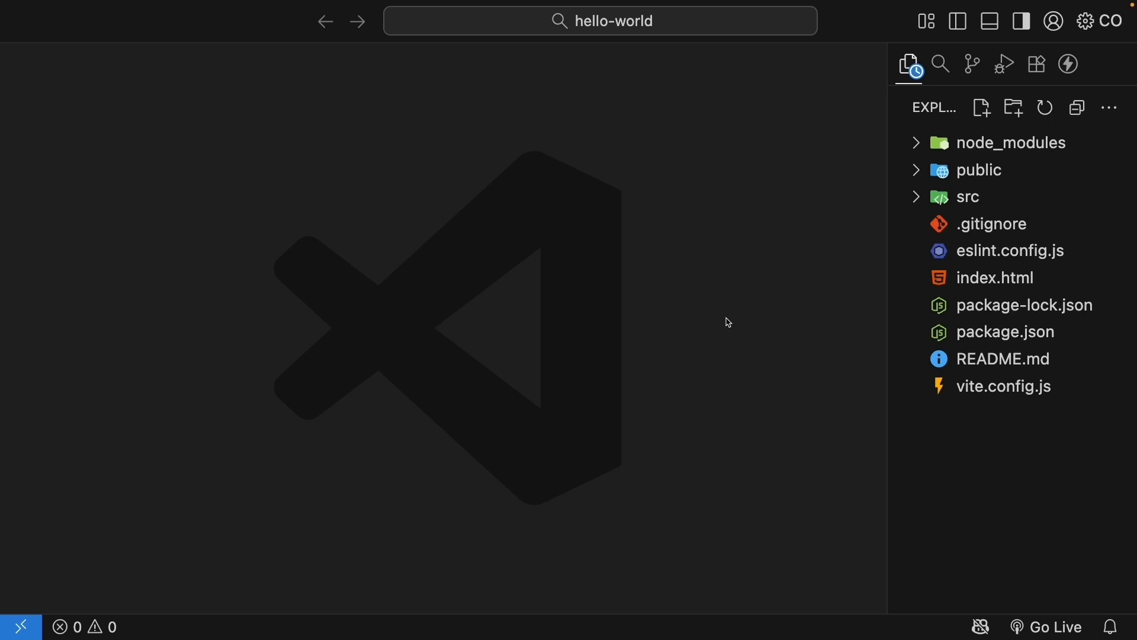
mouse_move(1016, 455)
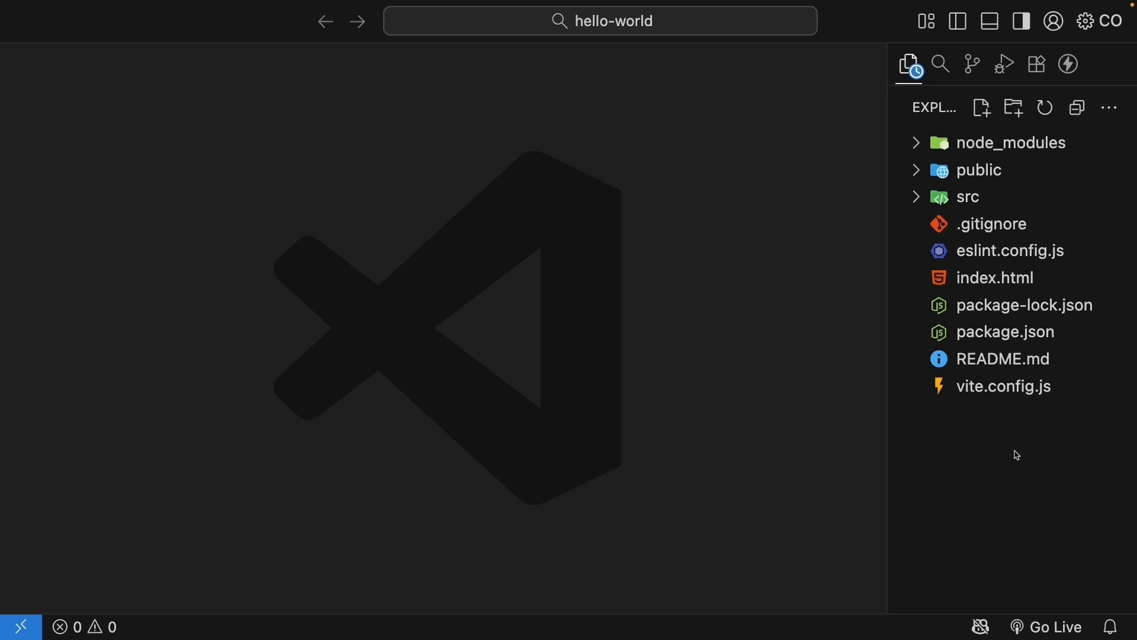
mouse_move(1003, 421)
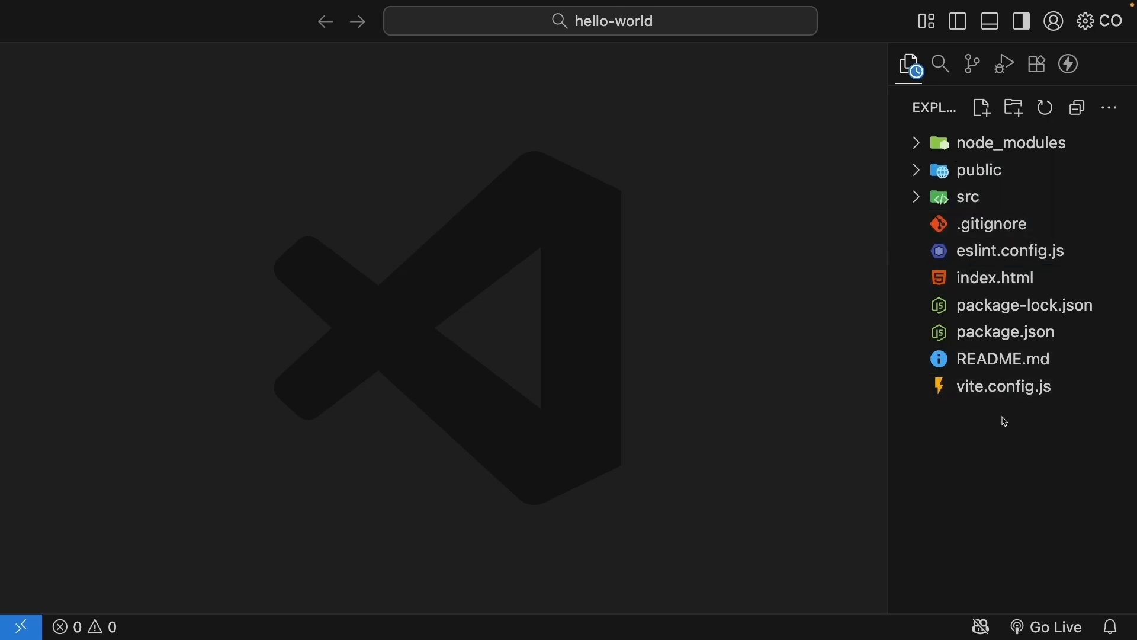
mouse_move(1010, 426)
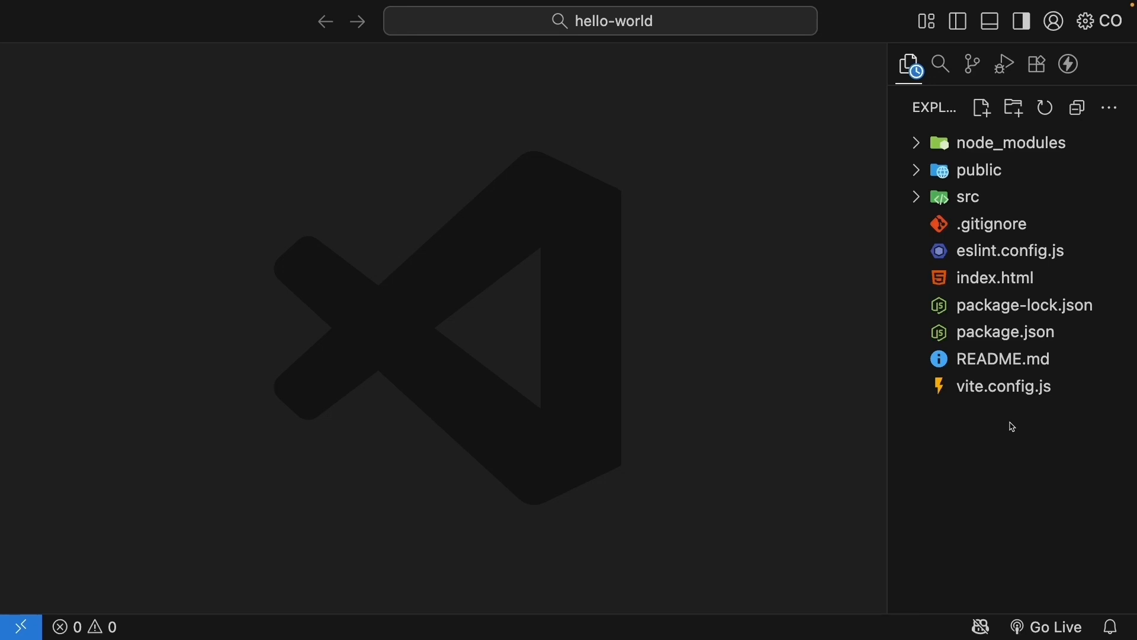
- Open package.json and start the Vite dev server with npm run dev at localhost:5173
click(1006, 331)
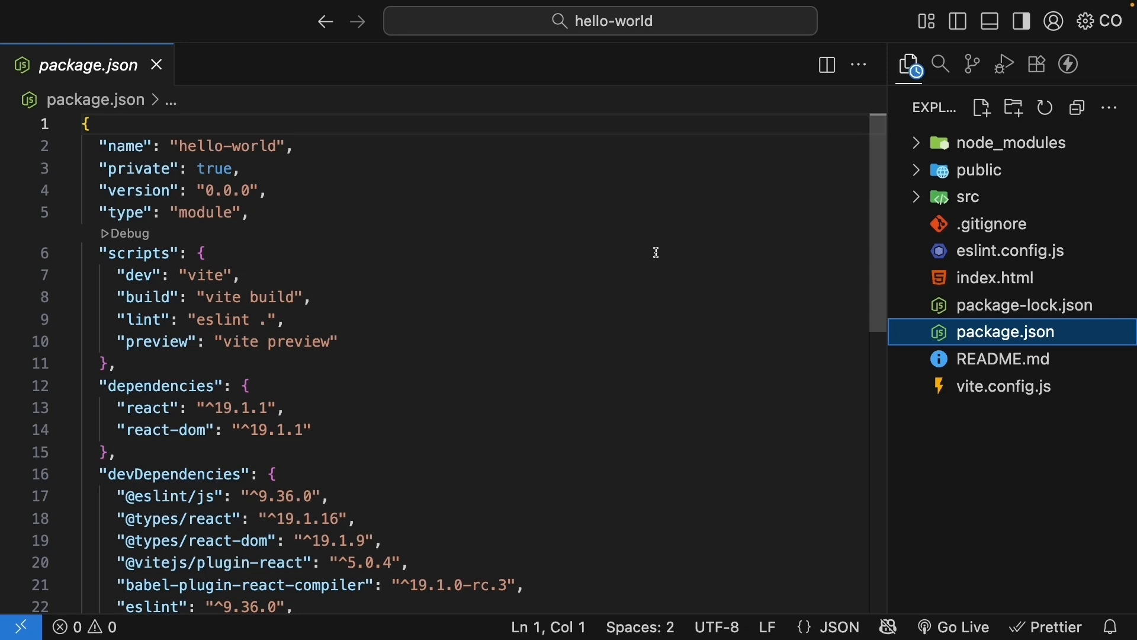
mouse_move(154, 384)
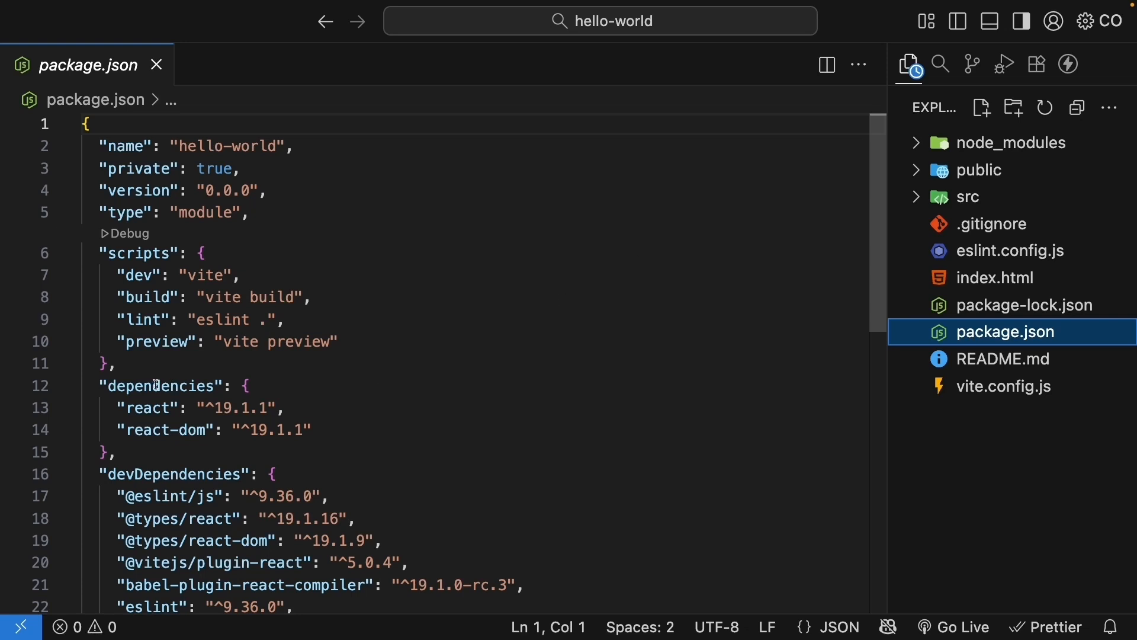
double_click(160, 385)
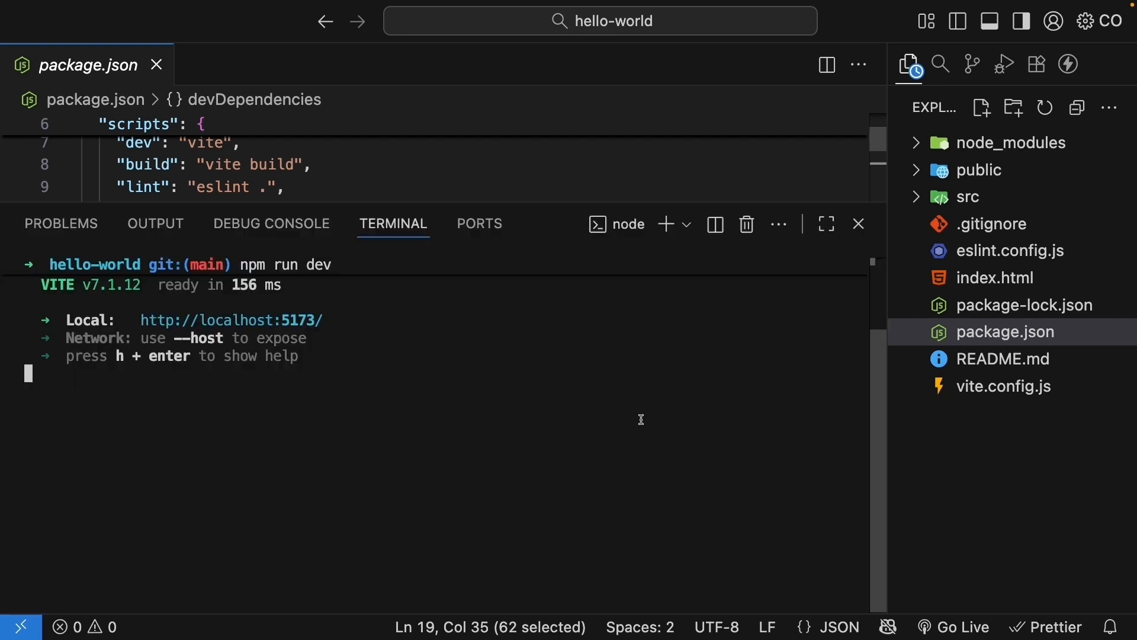
click(686, 224)
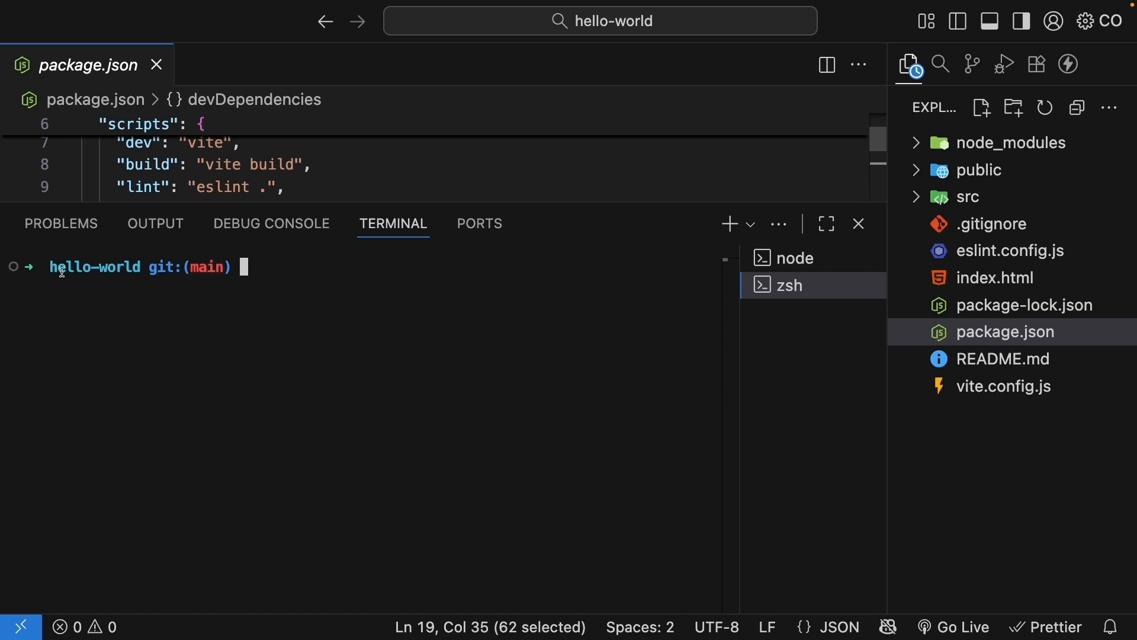
mouse_move(378, 300)
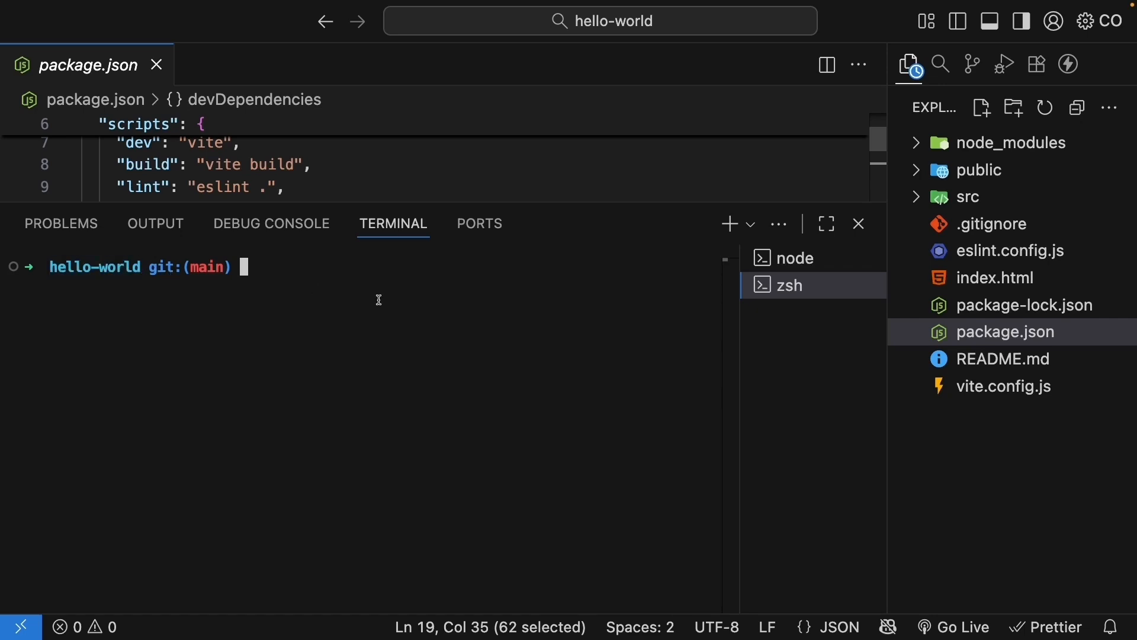
text(npm i)
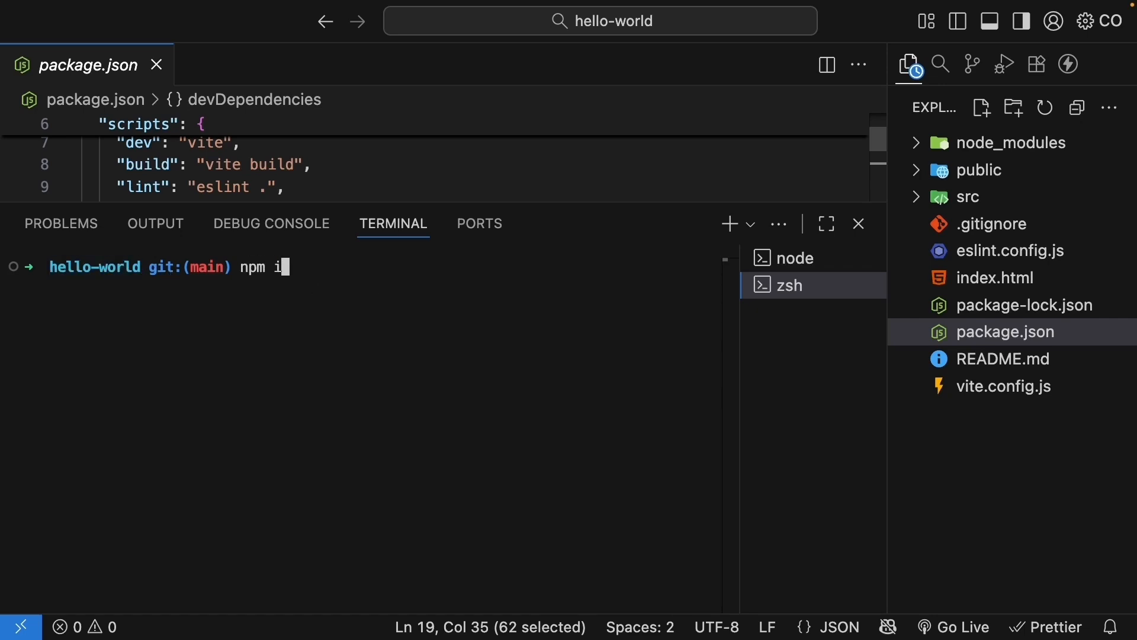
text(nstall react@)
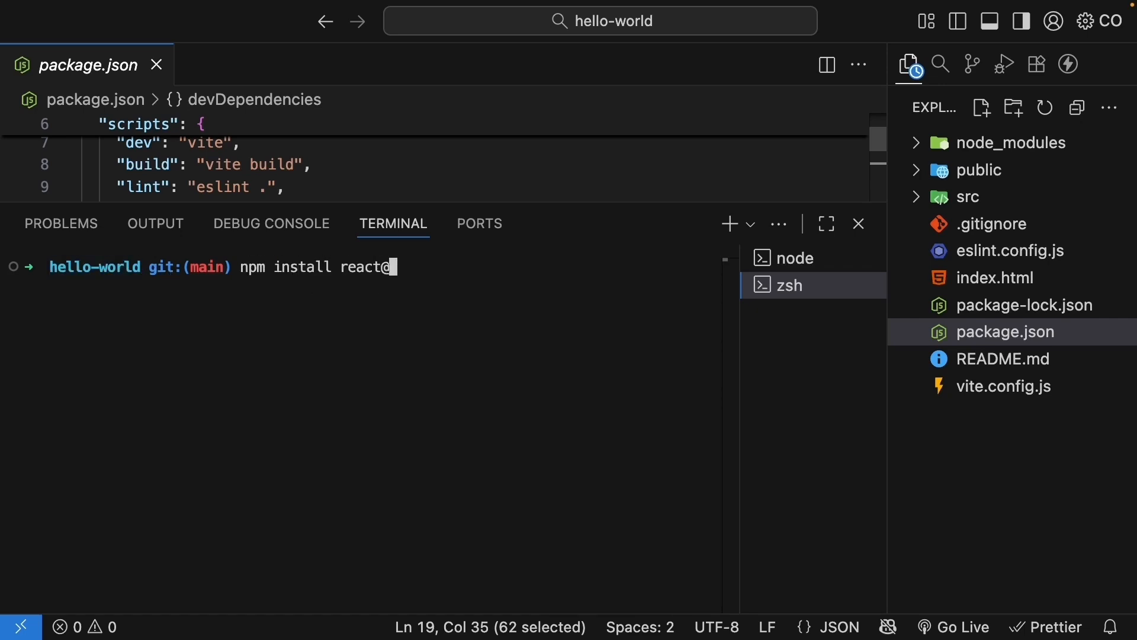
text(latest react-)
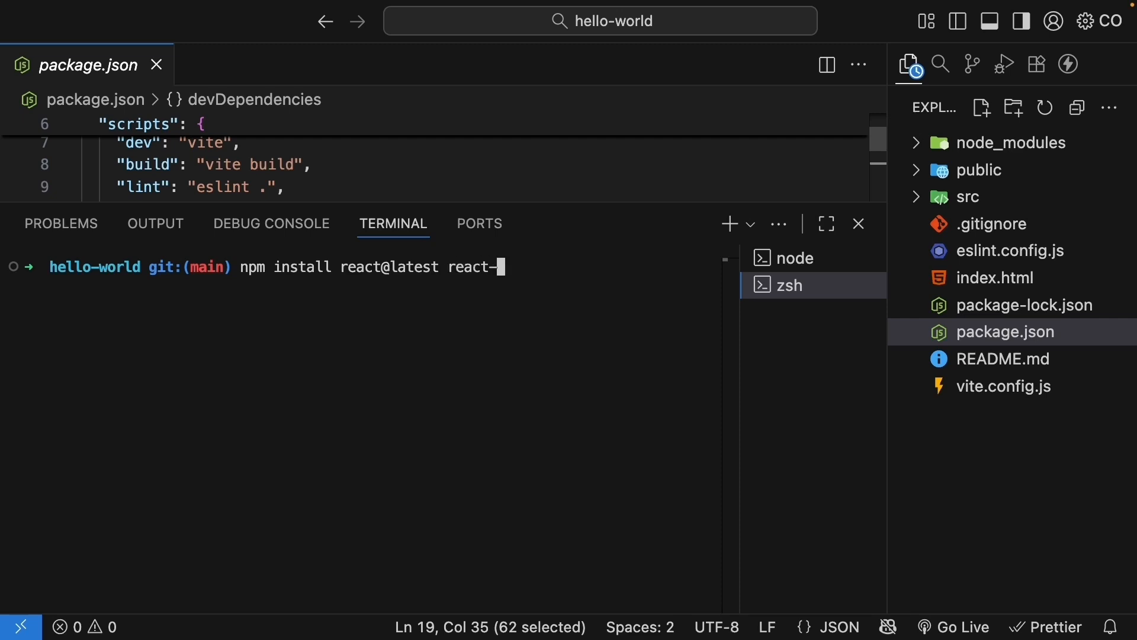
text(dom@latest)
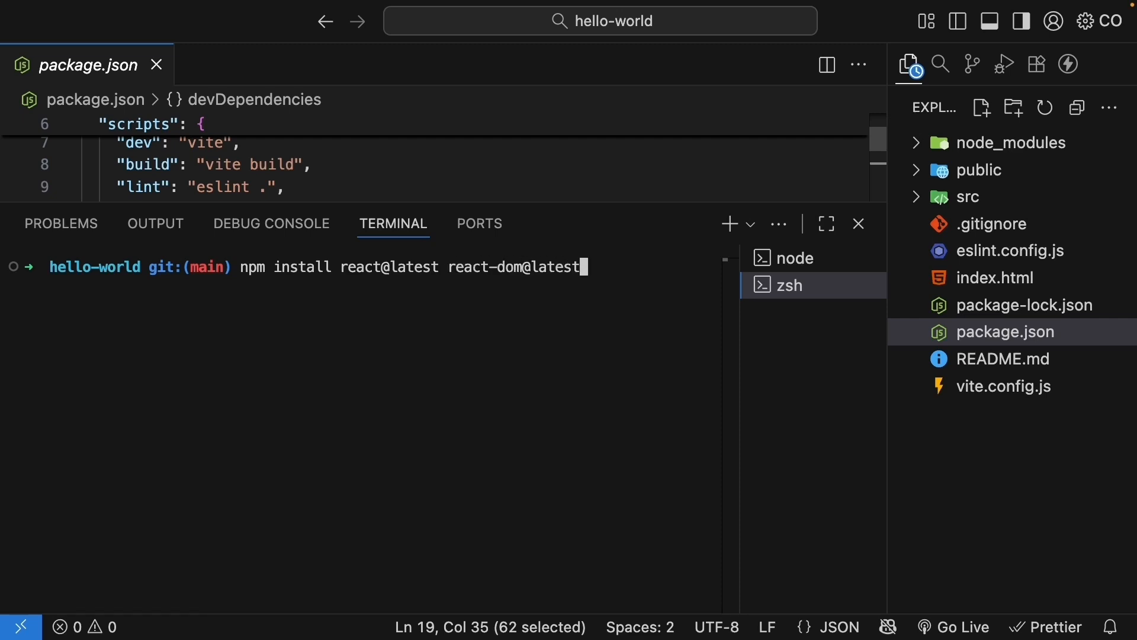
text(@types/react@lat)
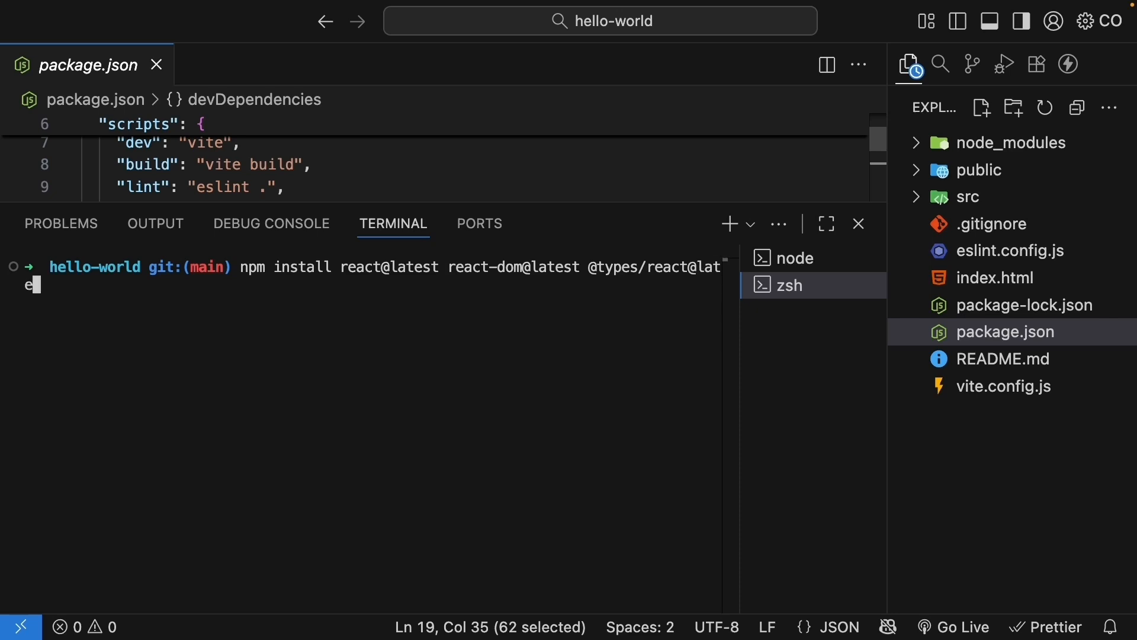
text(est @)
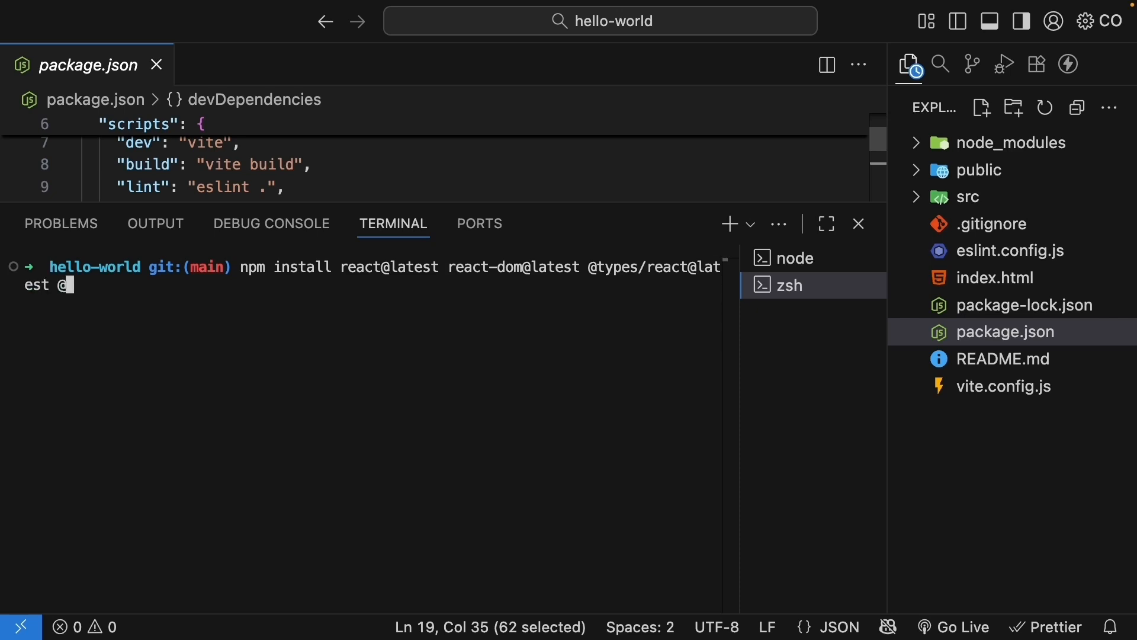
text(types)
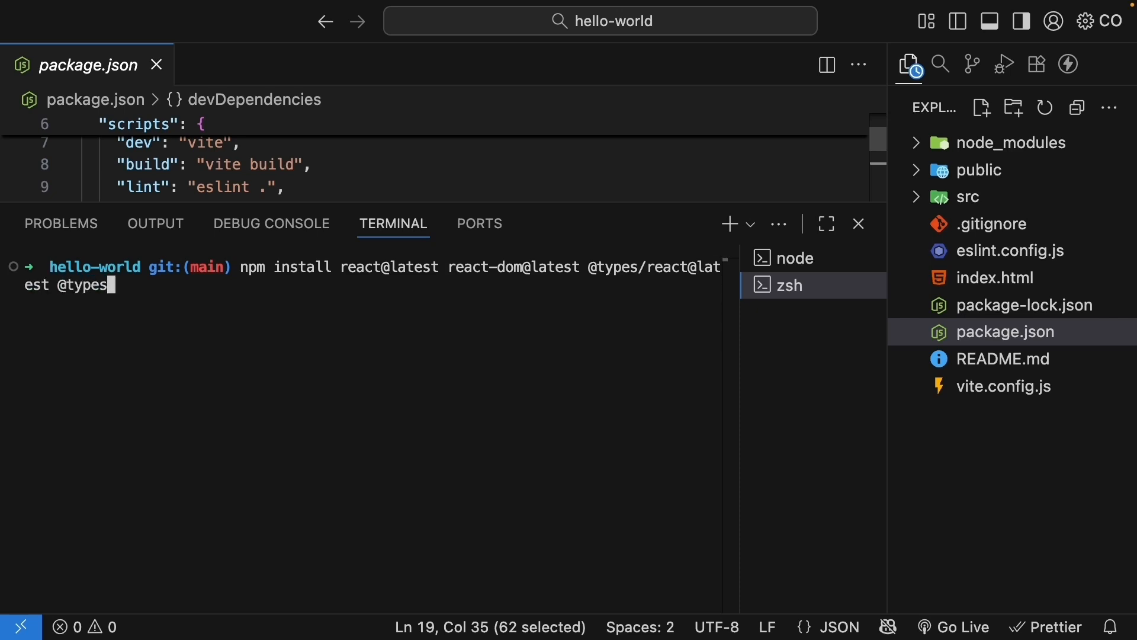
text(/react-dom@l)
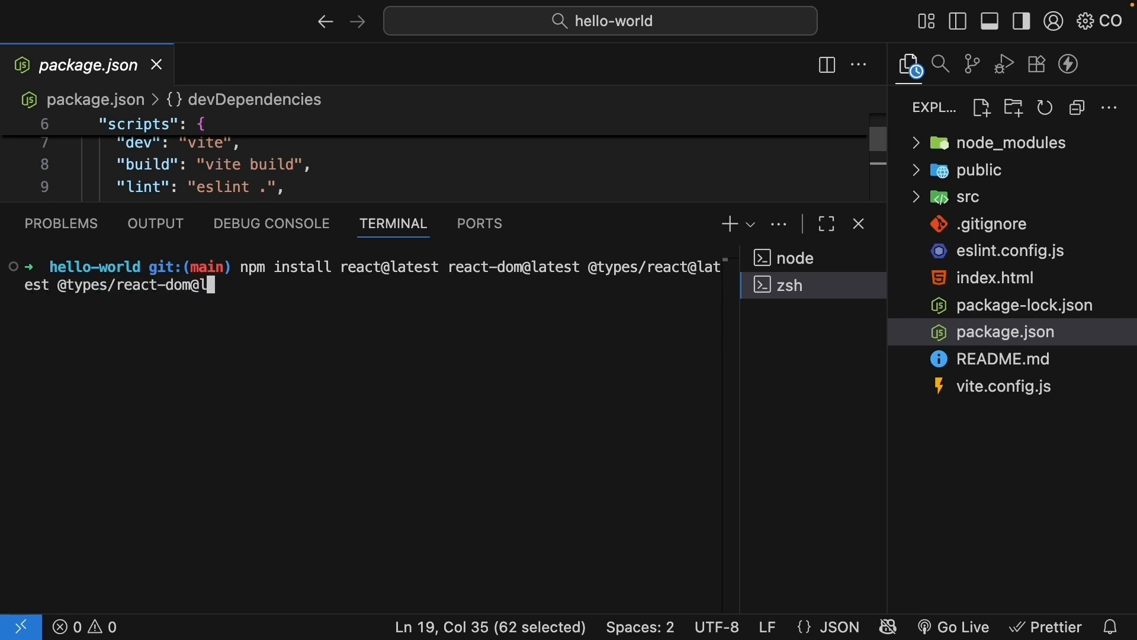
click(858, 222)
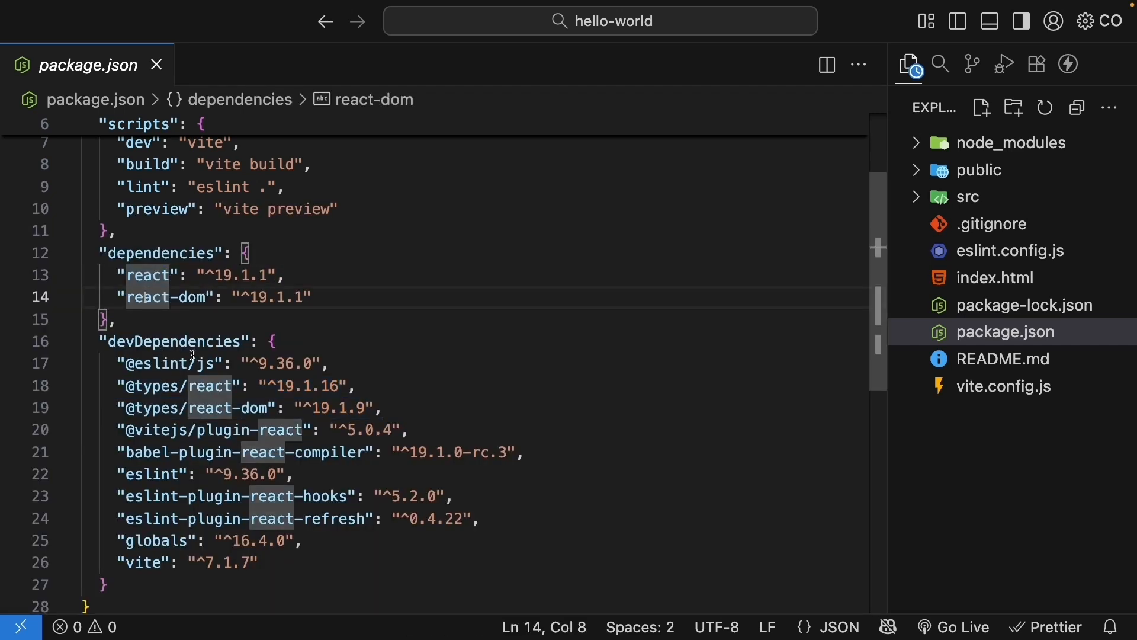
click(156, 385)
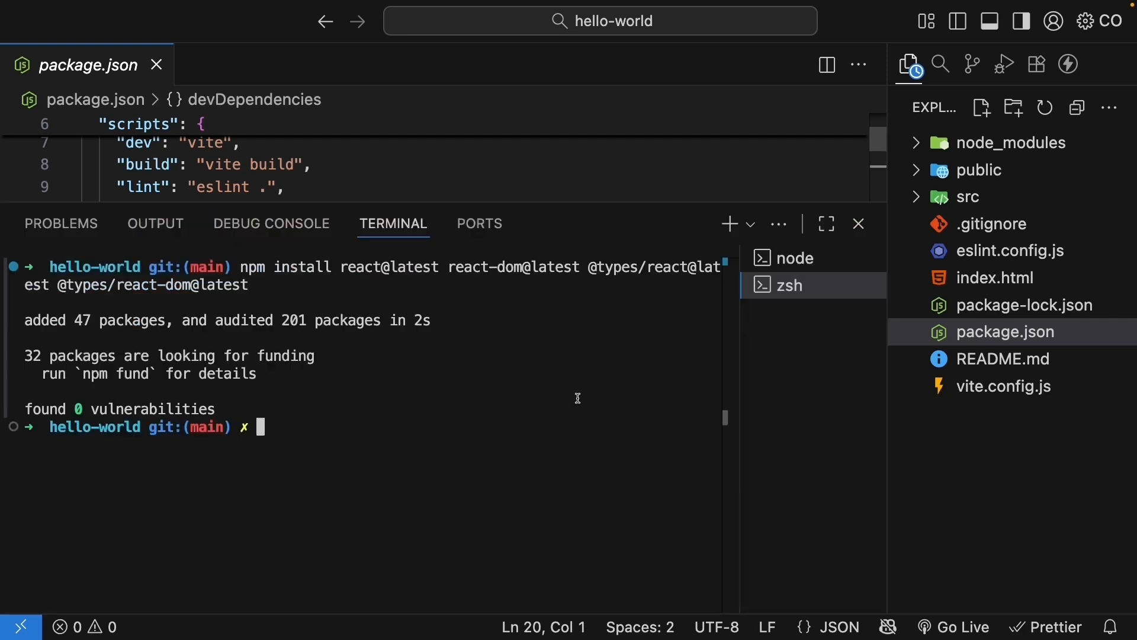
- Review package.json showing react and react-dom at ^19.2.0 and type packages at ^19.2.2
click(859, 224)
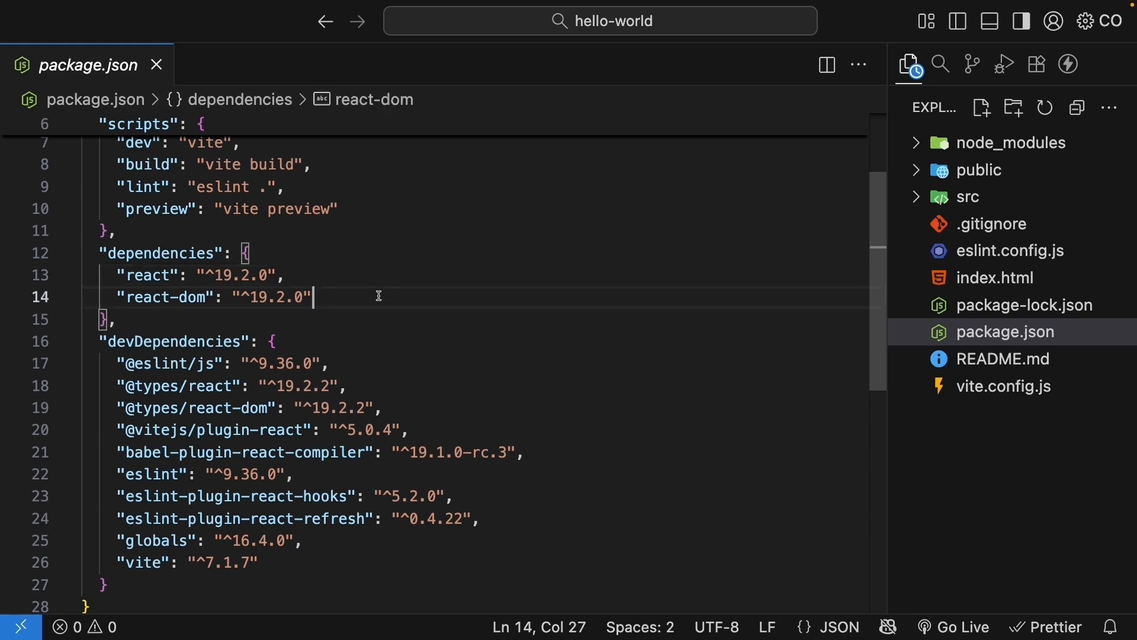
click(450, 408)
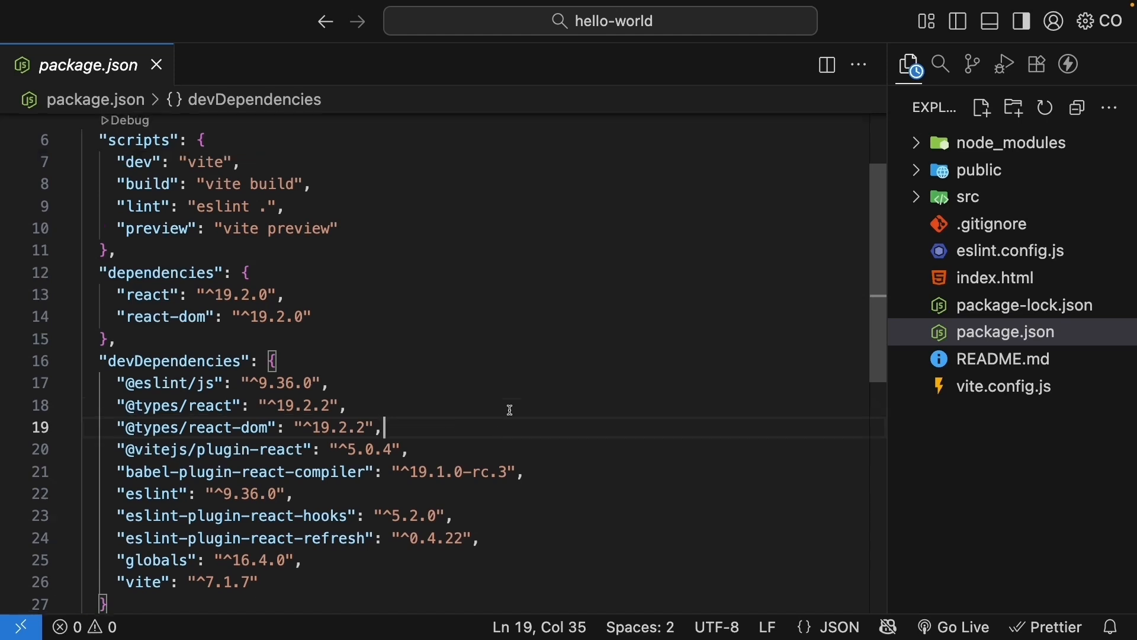
scroll(up, 3)
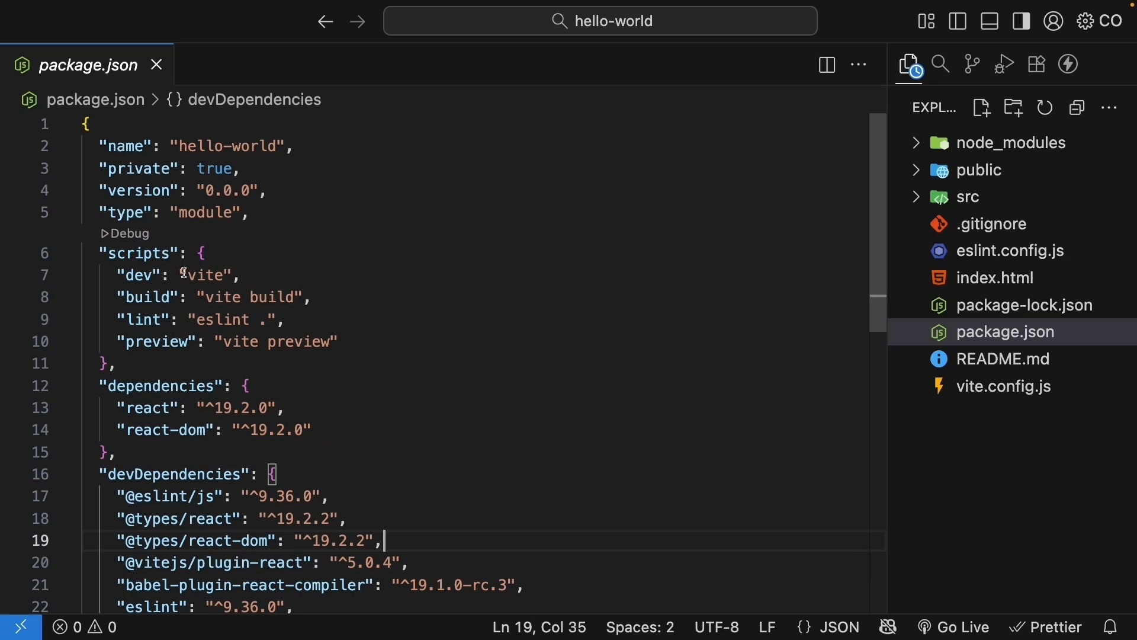
- Walk through package.json's scripts section: the dev, build and preview vite commands
double_click(137, 252)
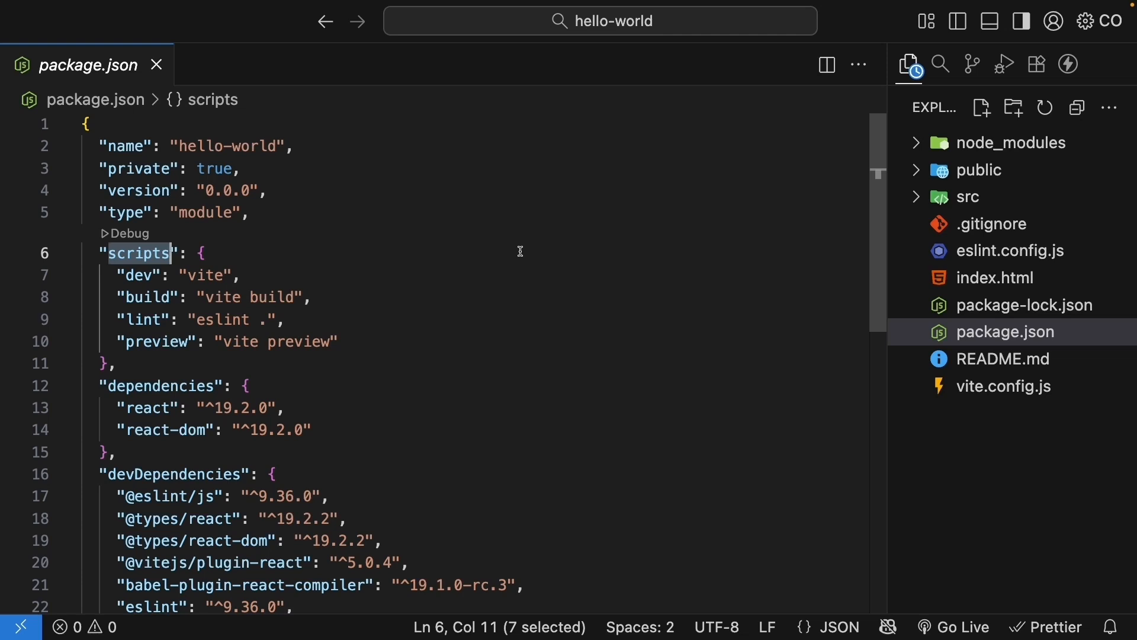
mouse_move(341, 276)
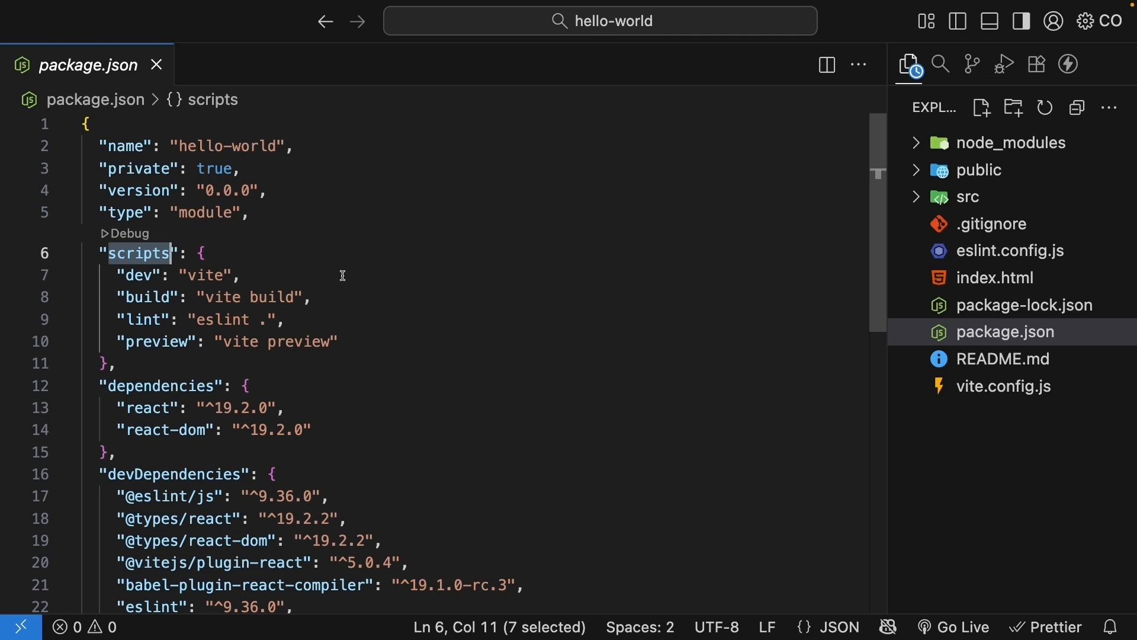
click(310, 275)
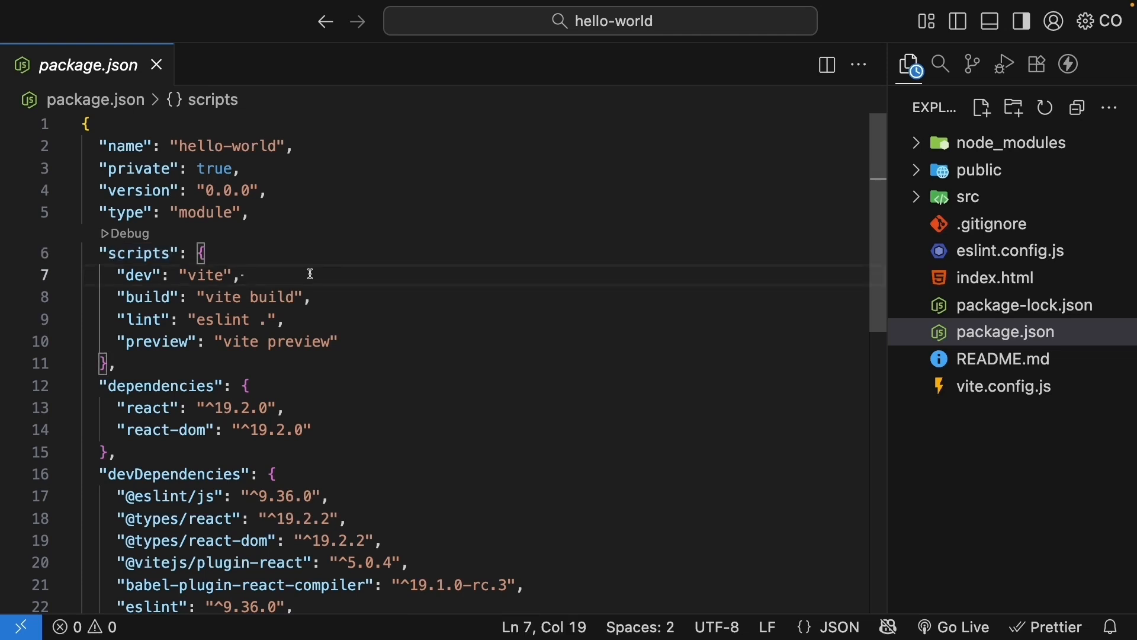
click(311, 296)
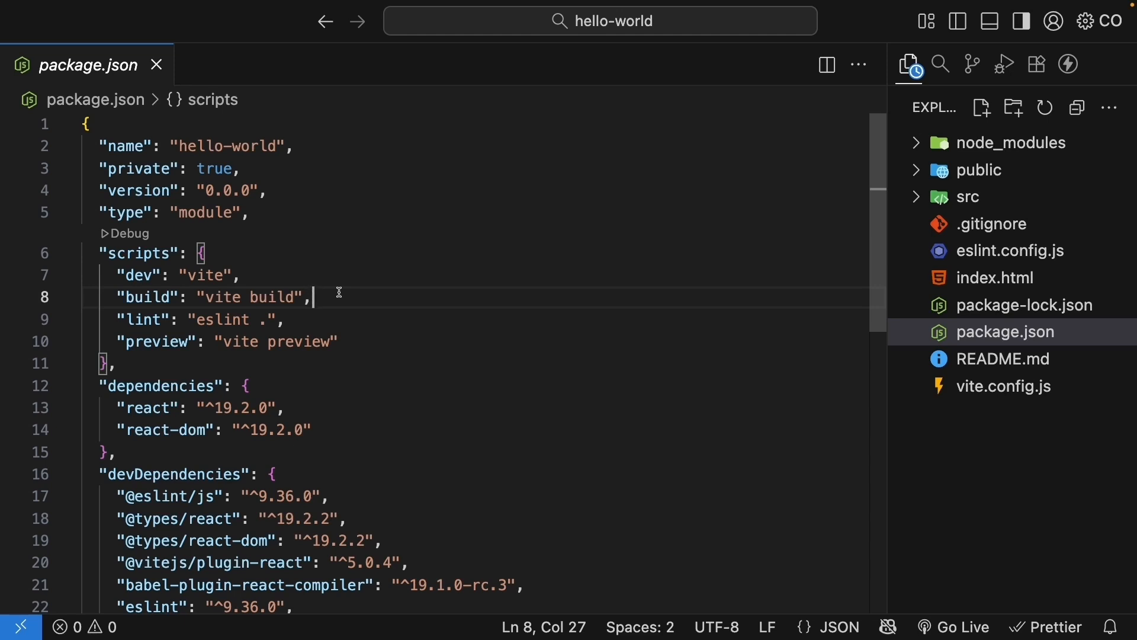
click(339, 341)
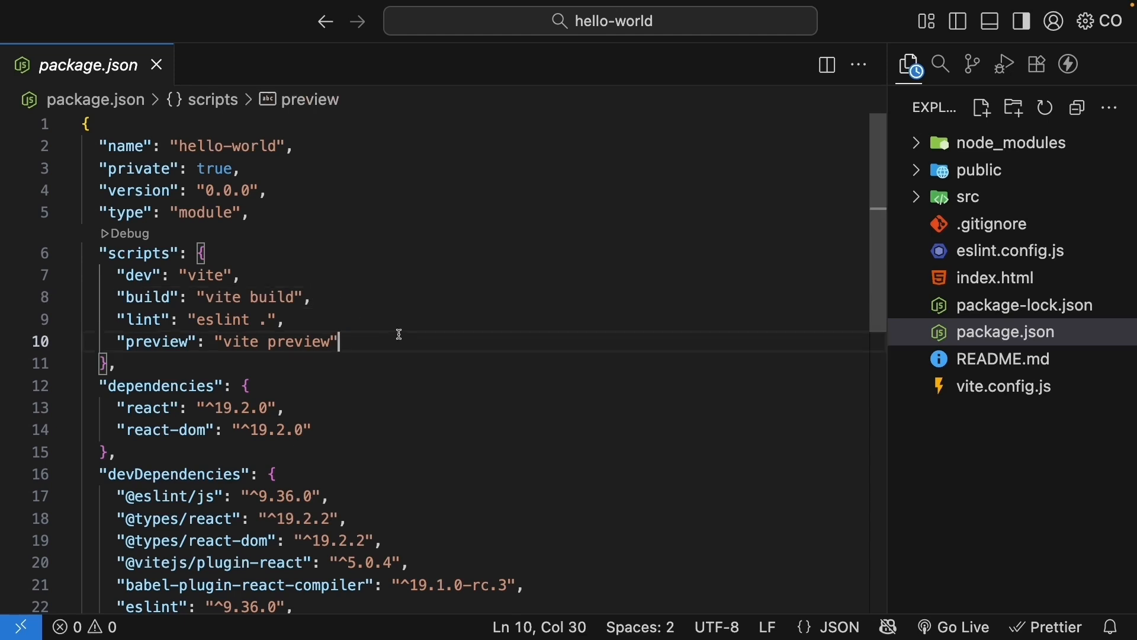
mouse_move(395, 327)
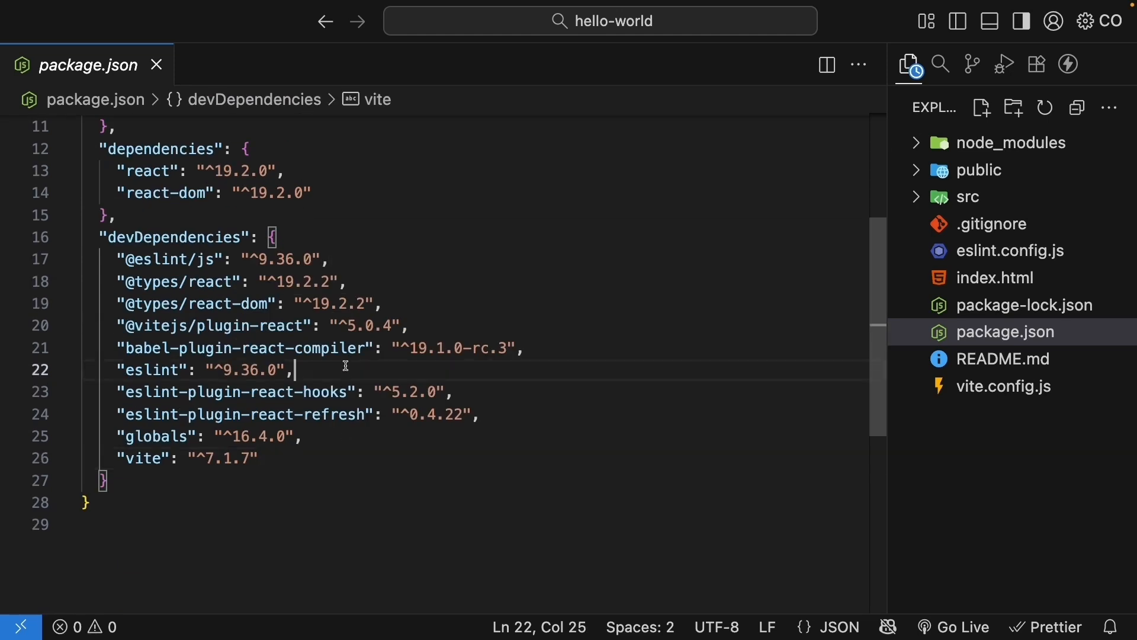
- Close package.json and open eslint.config.js to look through its plugins and rules
click(157, 64)
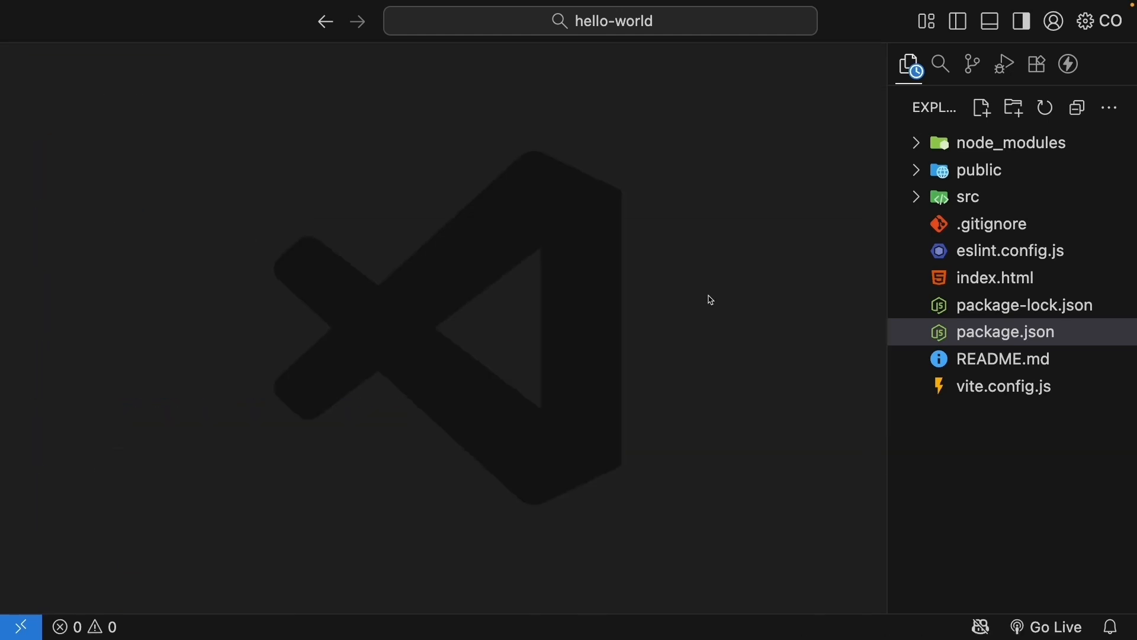
mouse_move(1062, 409)
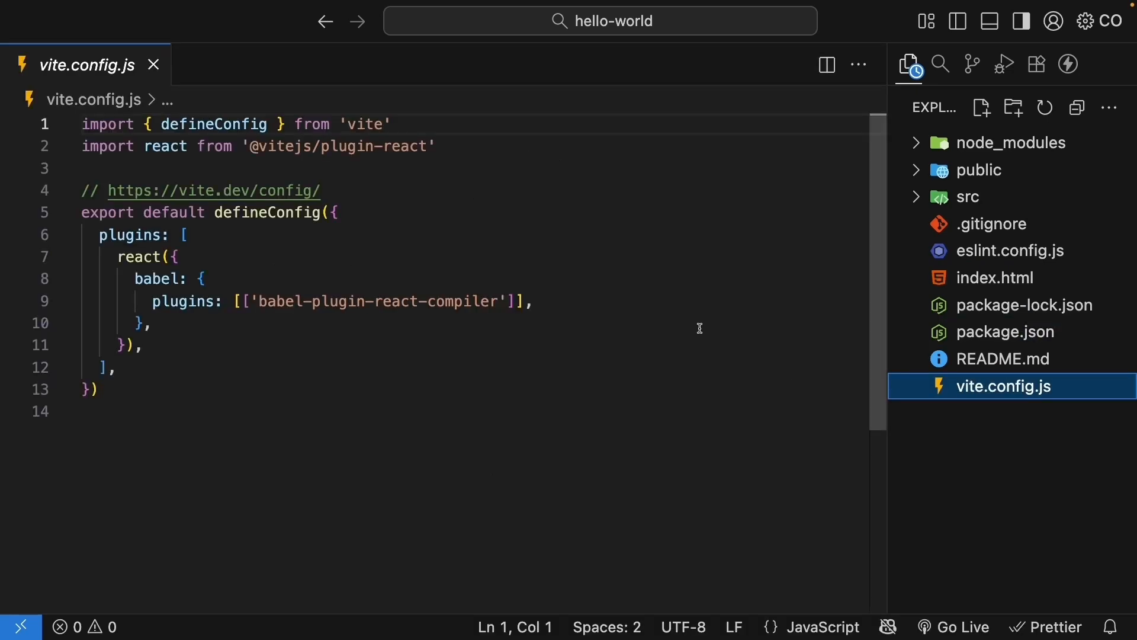
mouse_move(764, 328)
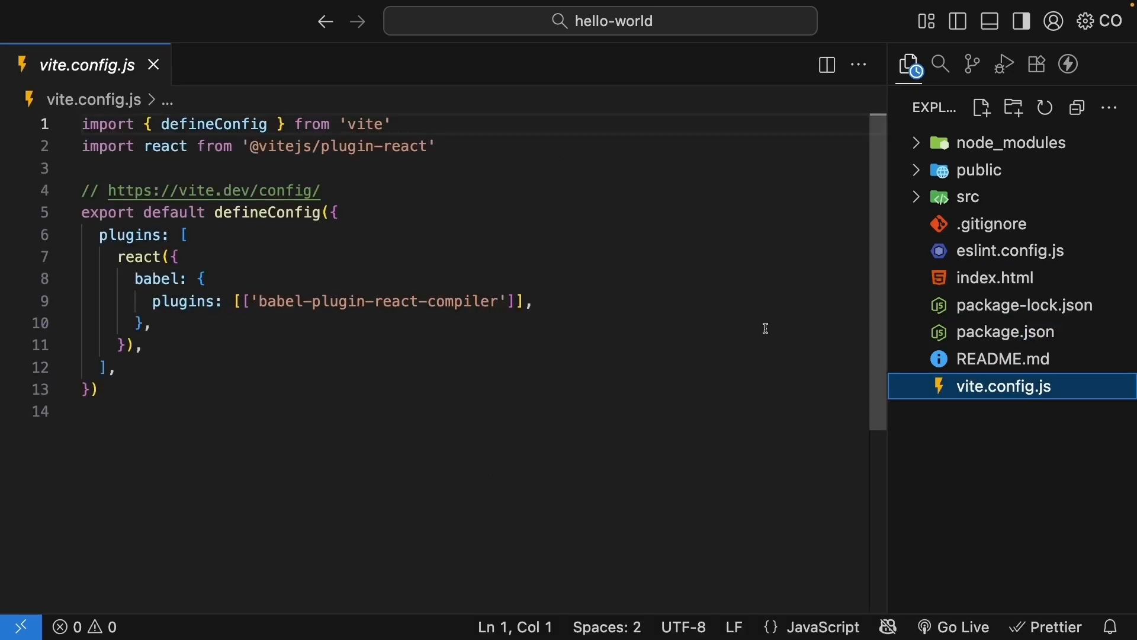
click(1011, 250)
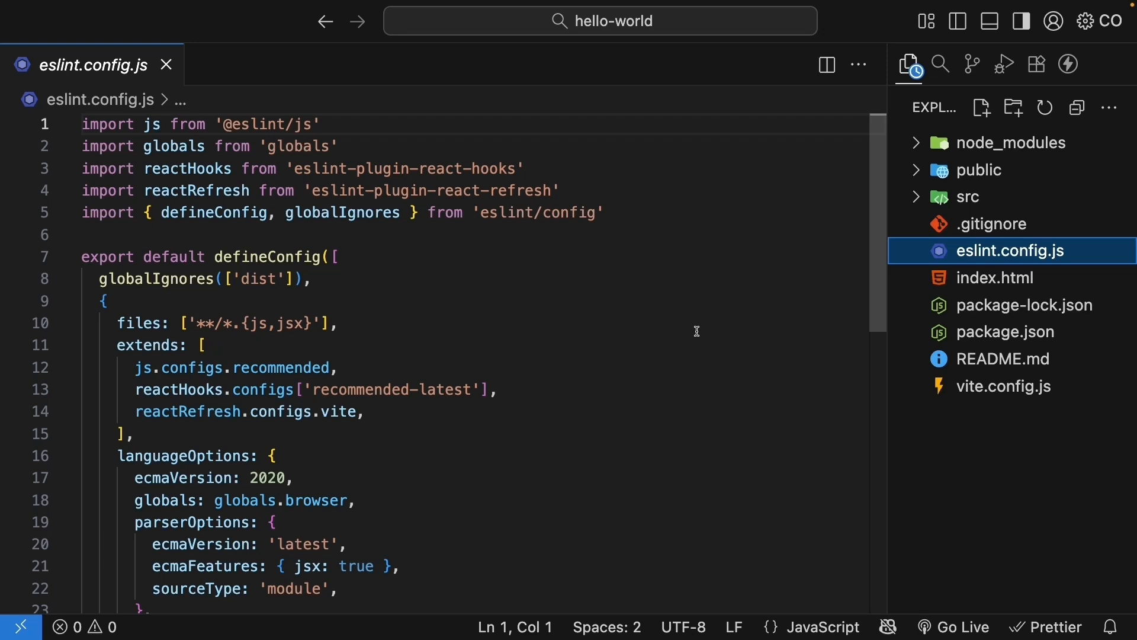
scroll(down, 3)
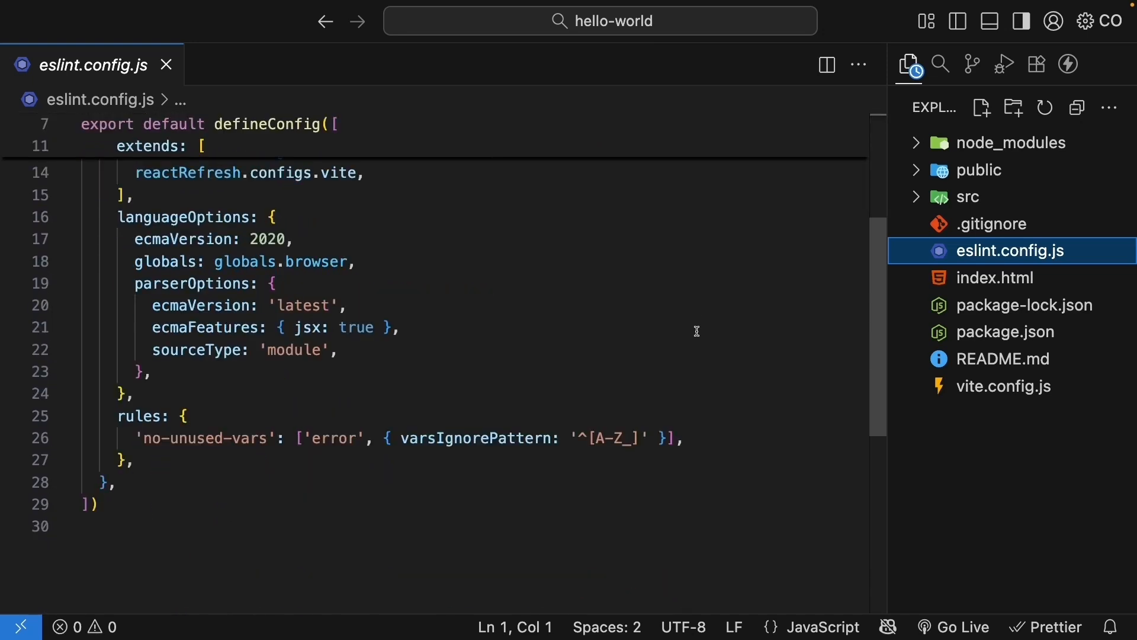
- Open index.html, point out the body, opening body tag and root div, then close it
click(996, 277)
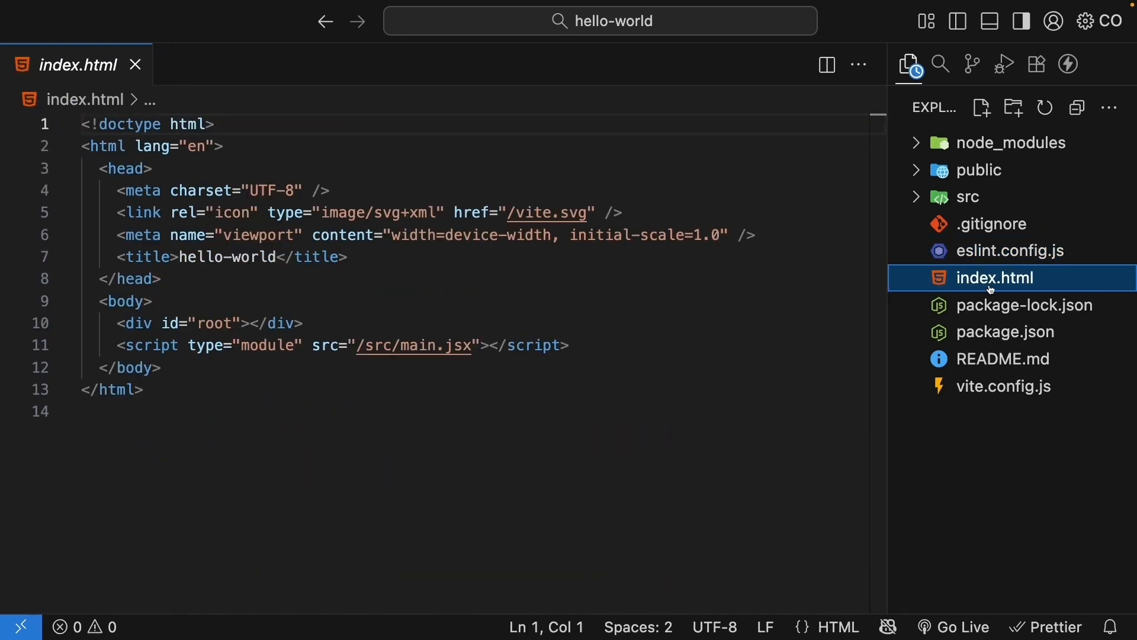
mouse_move(722, 355)
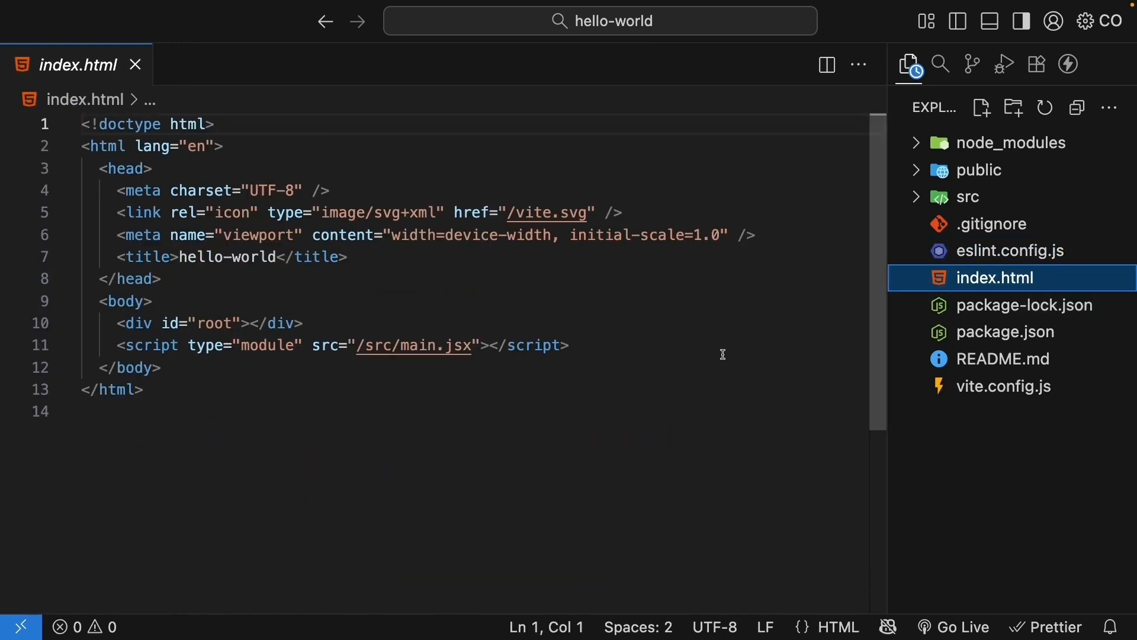
mouse_move(690, 373)
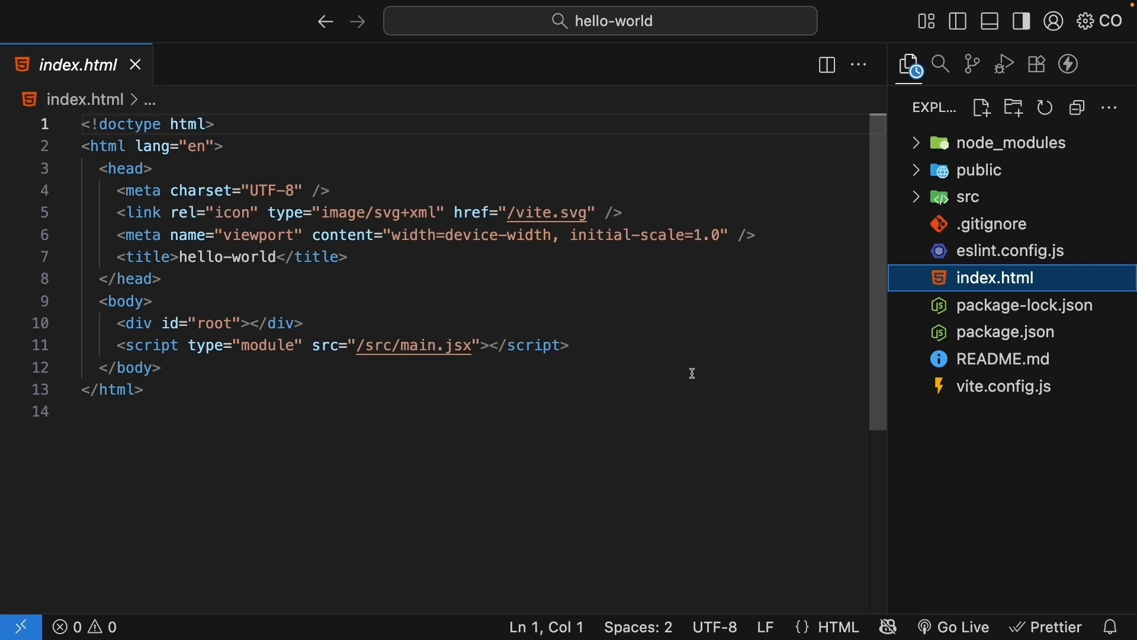
mouse_move(606, 364)
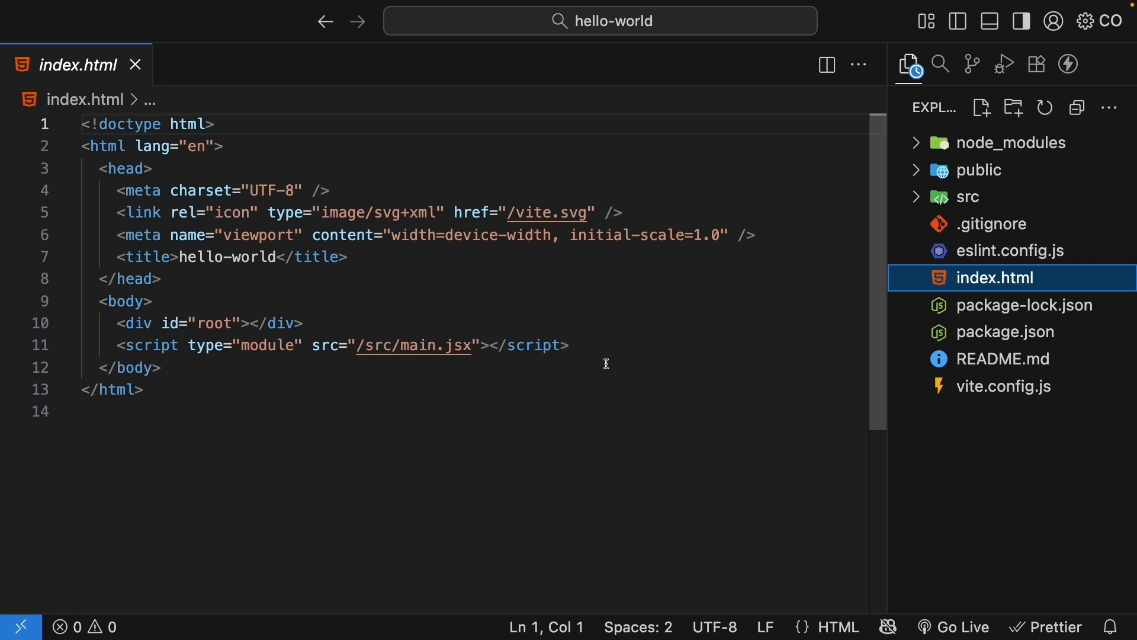
mouse_move(527, 404)
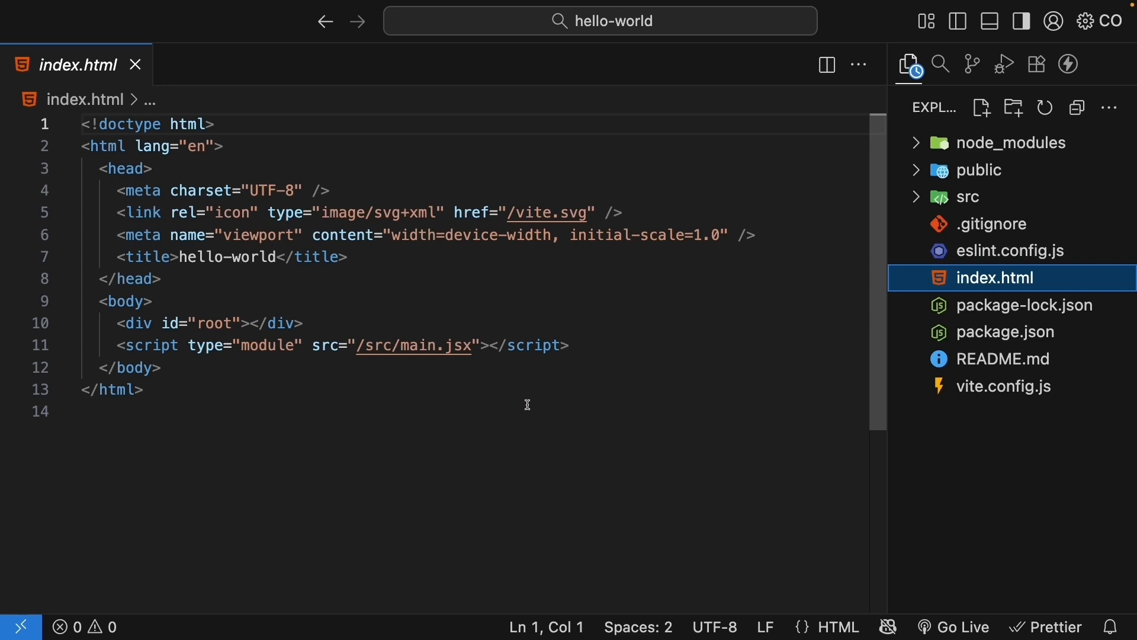
mouse_move(472, 370)
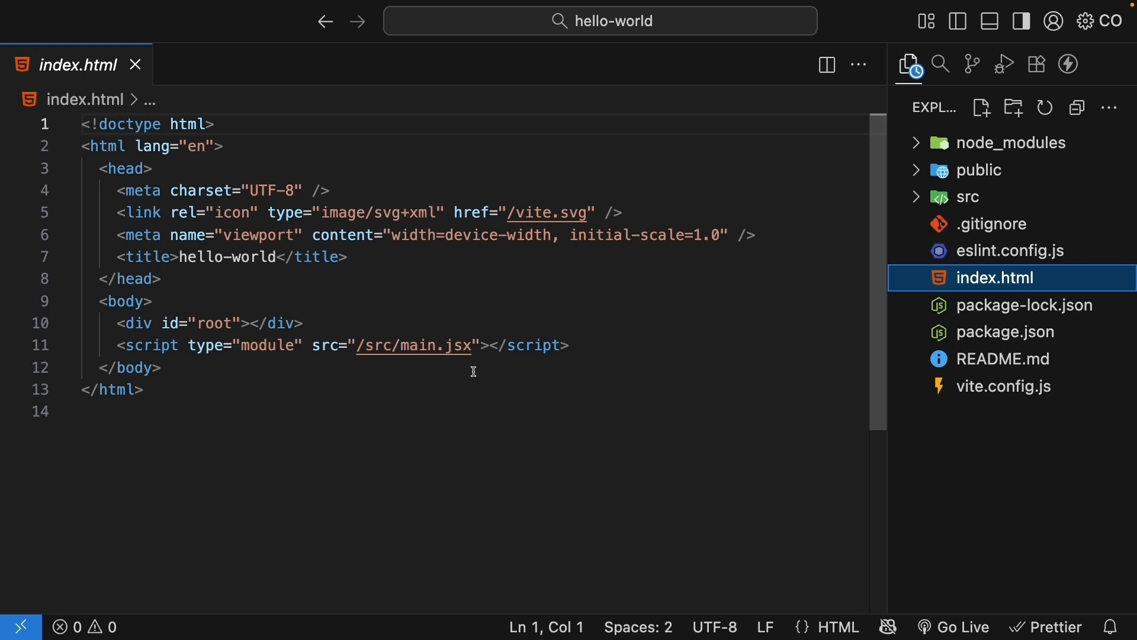
click(189, 169)
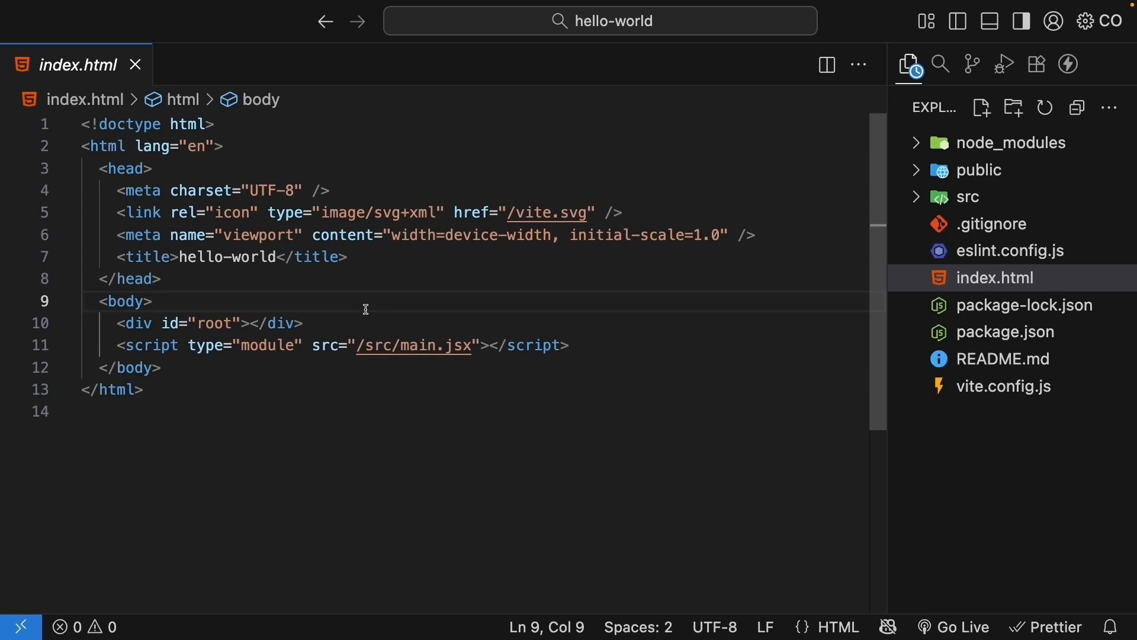
click(152, 301)
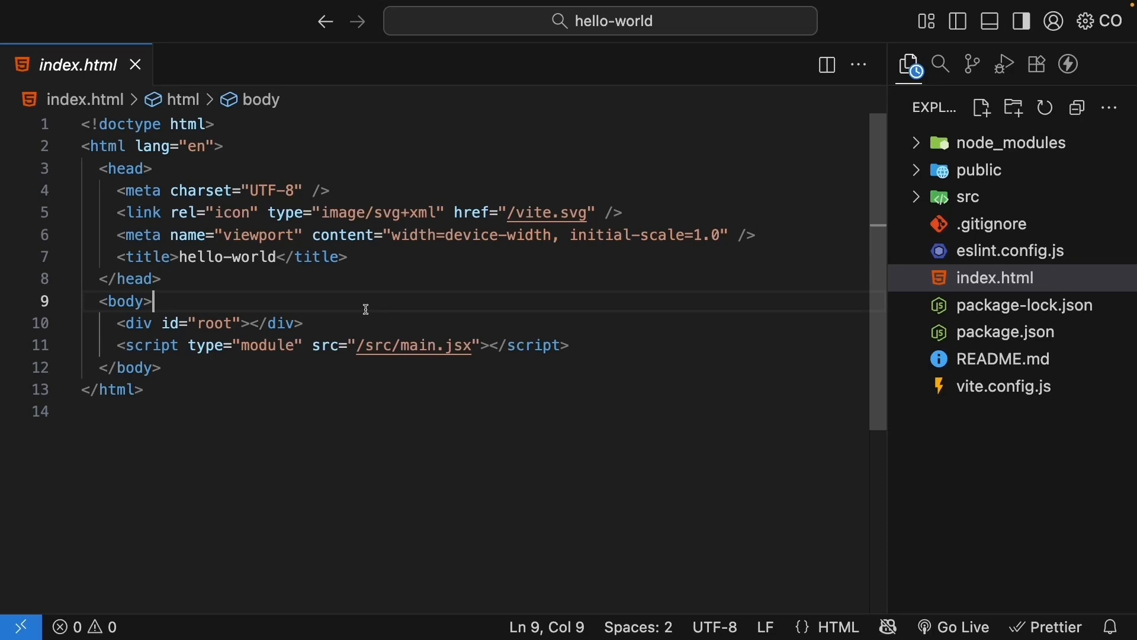
click(326, 323)
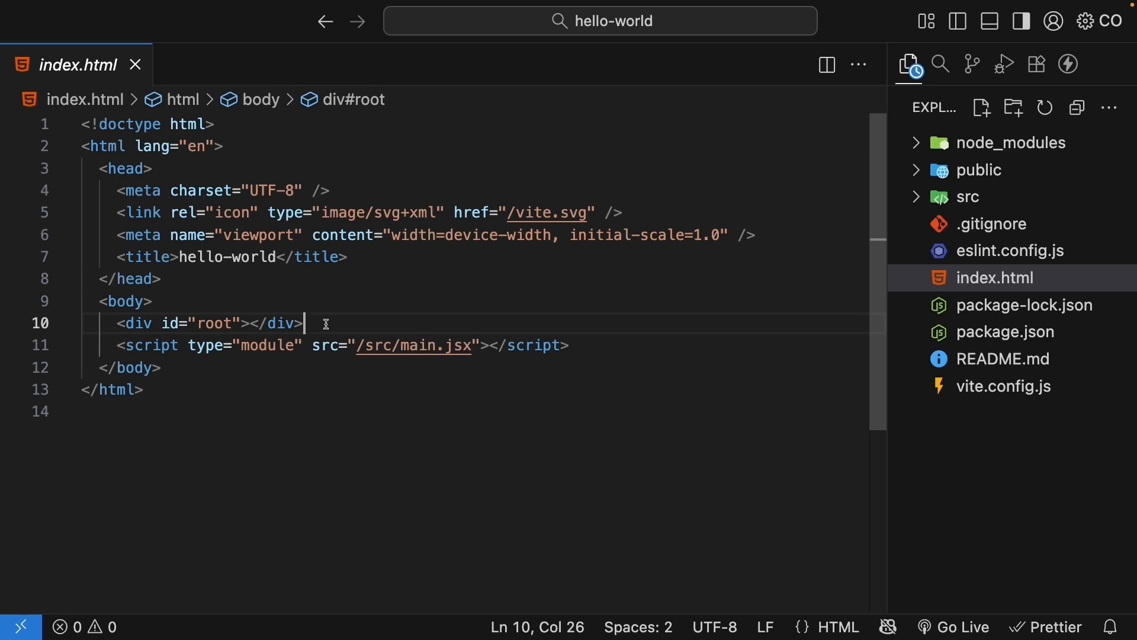
click(135, 64)
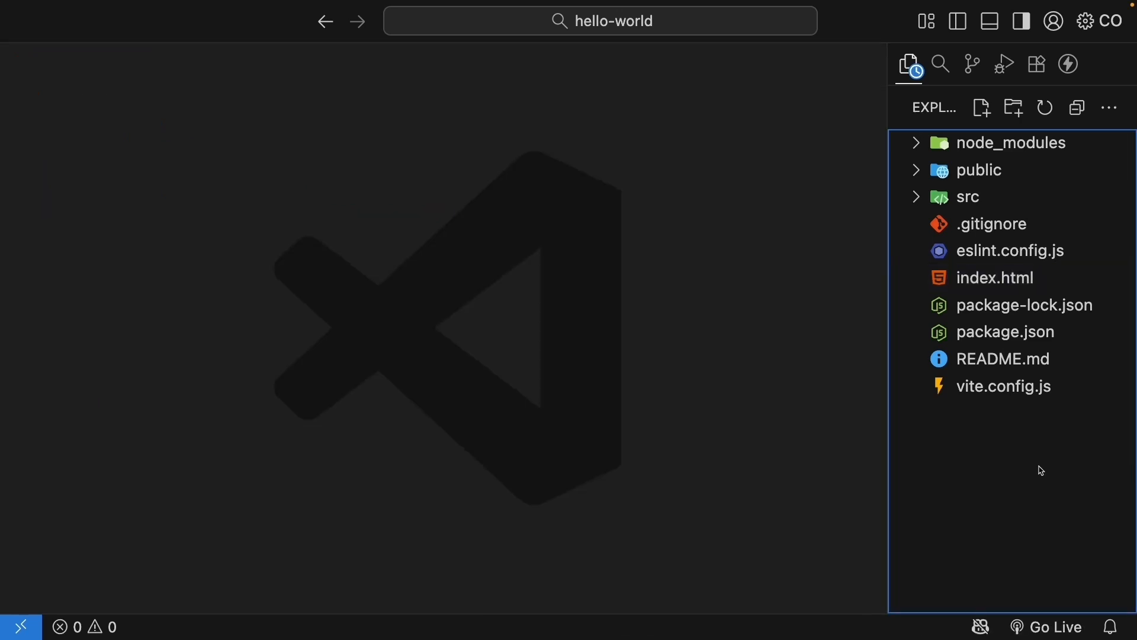
click(1023, 304)
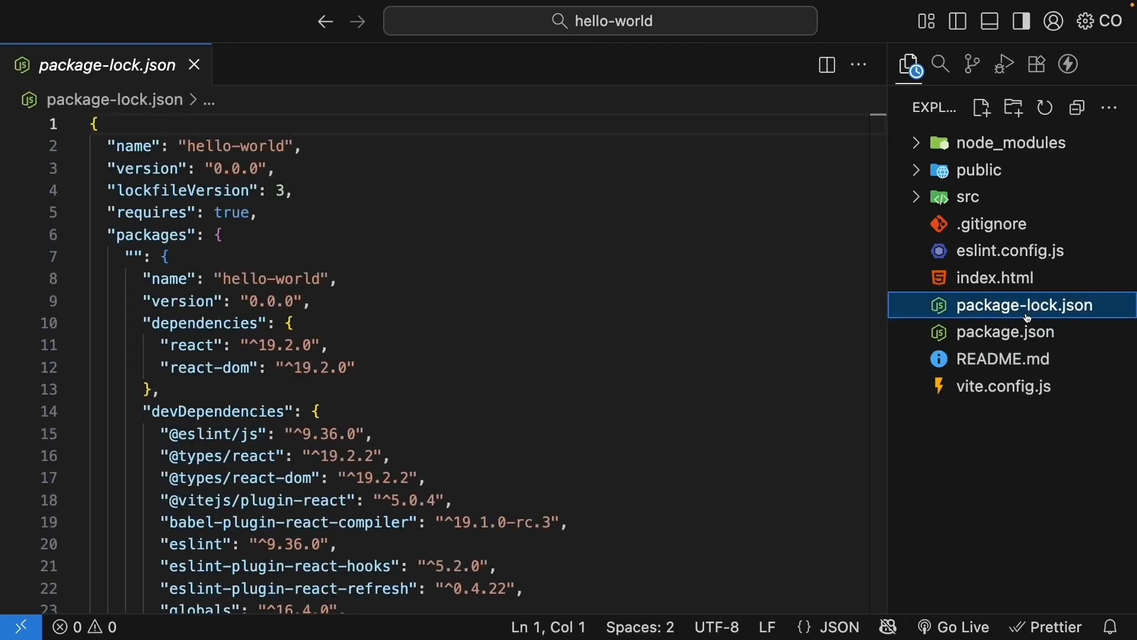
click(992, 224)
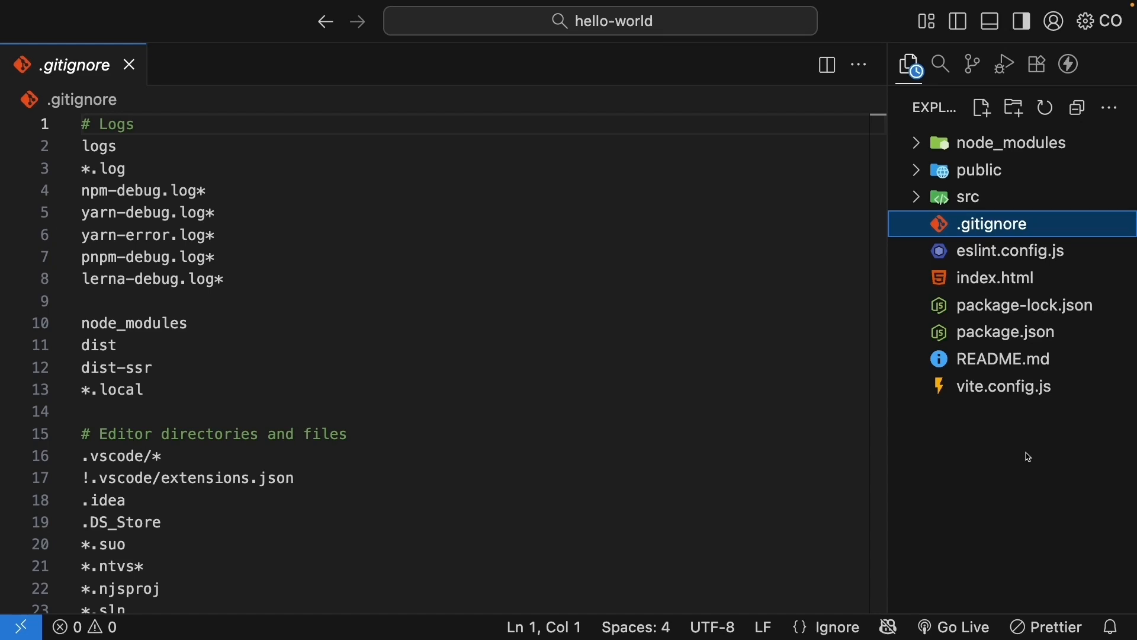
click(1002, 358)
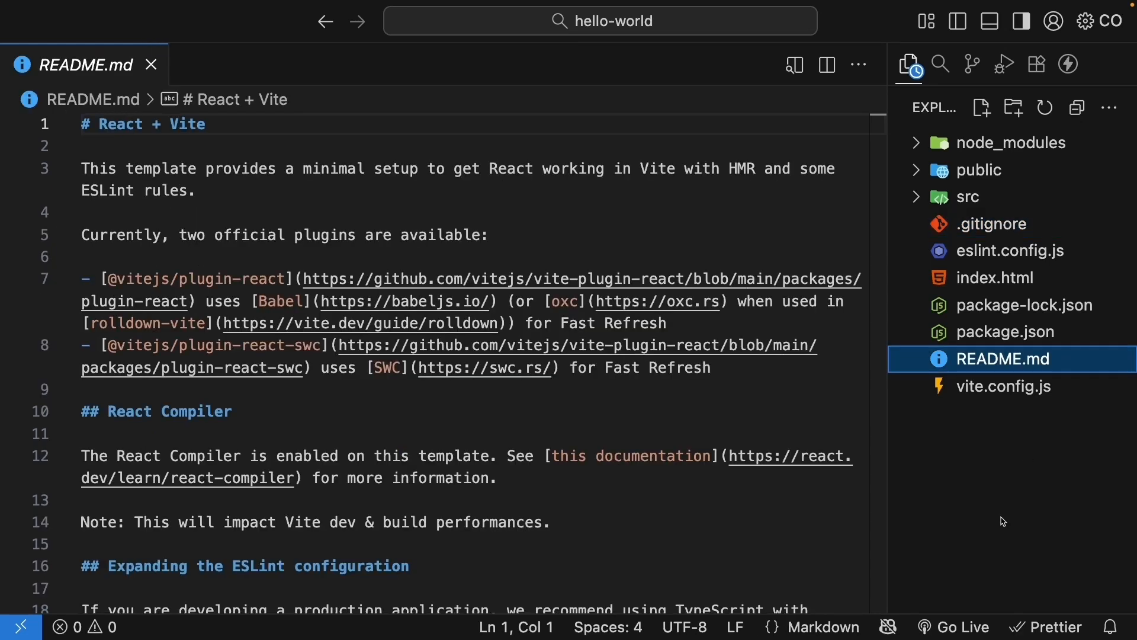
mouse_move(651, 416)
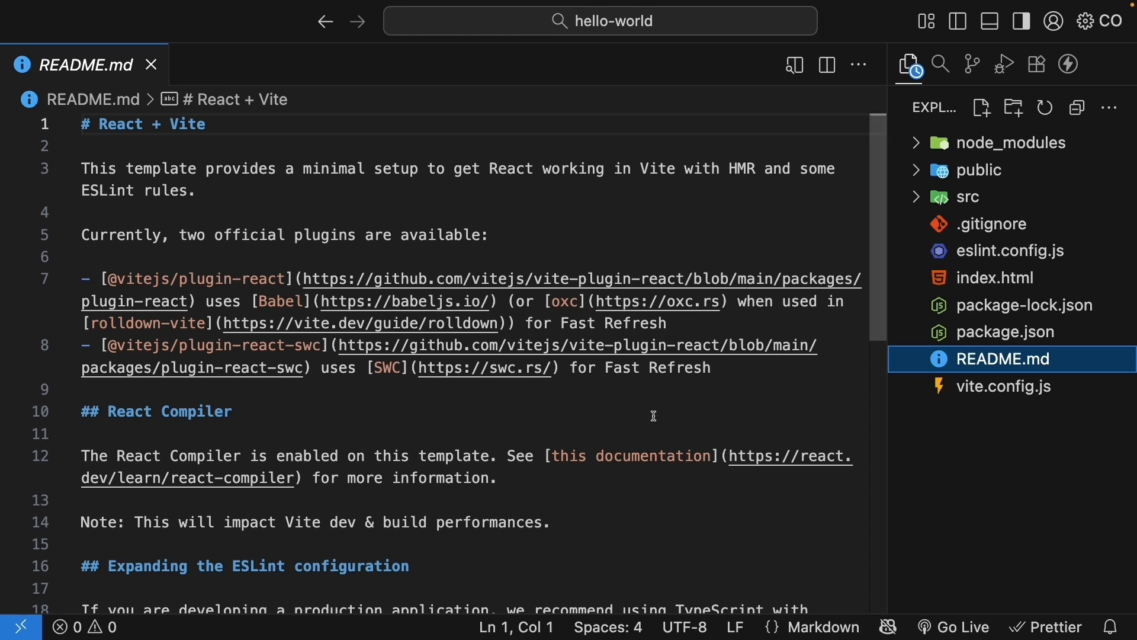
click(150, 64)
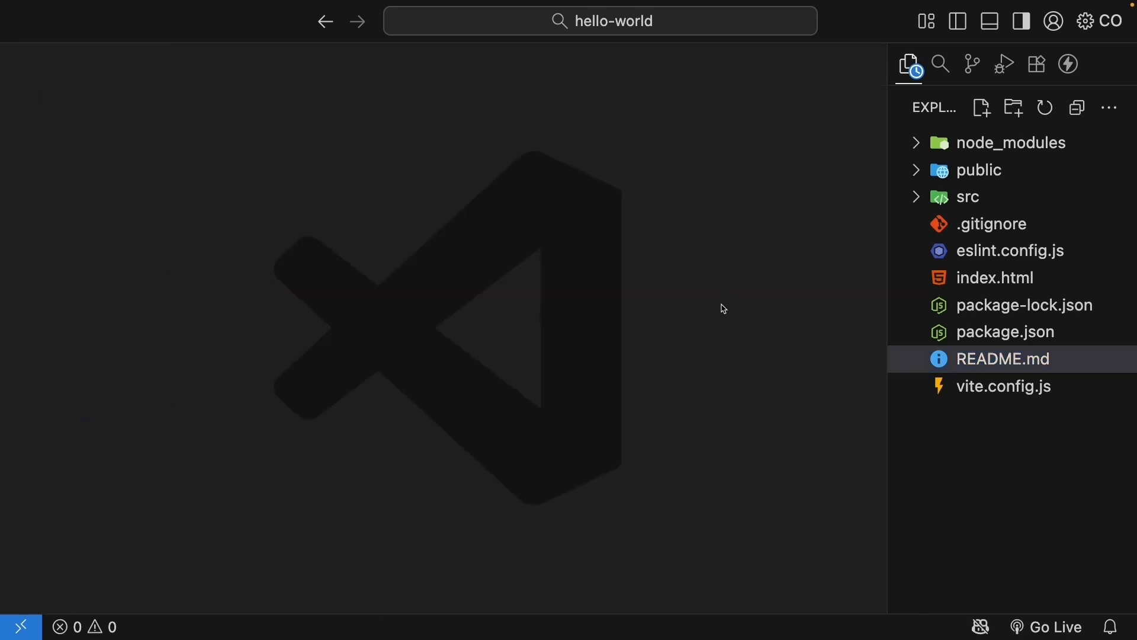
mouse_move(837, 238)
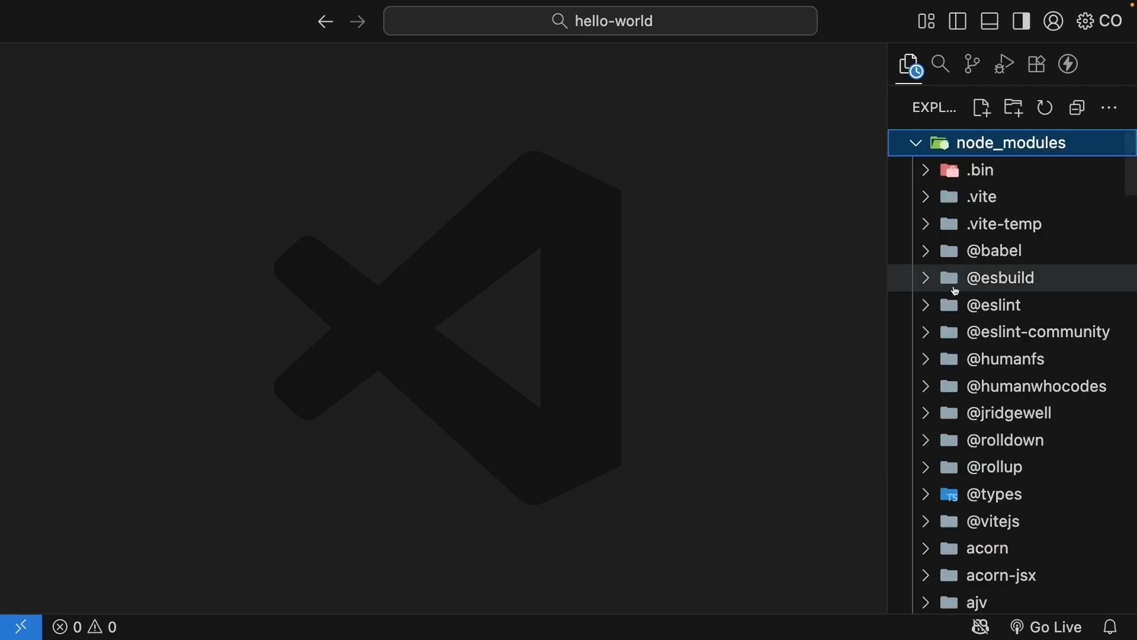
- Browse node_modules in the Explorer and collapse it again
scroll(down, 3)
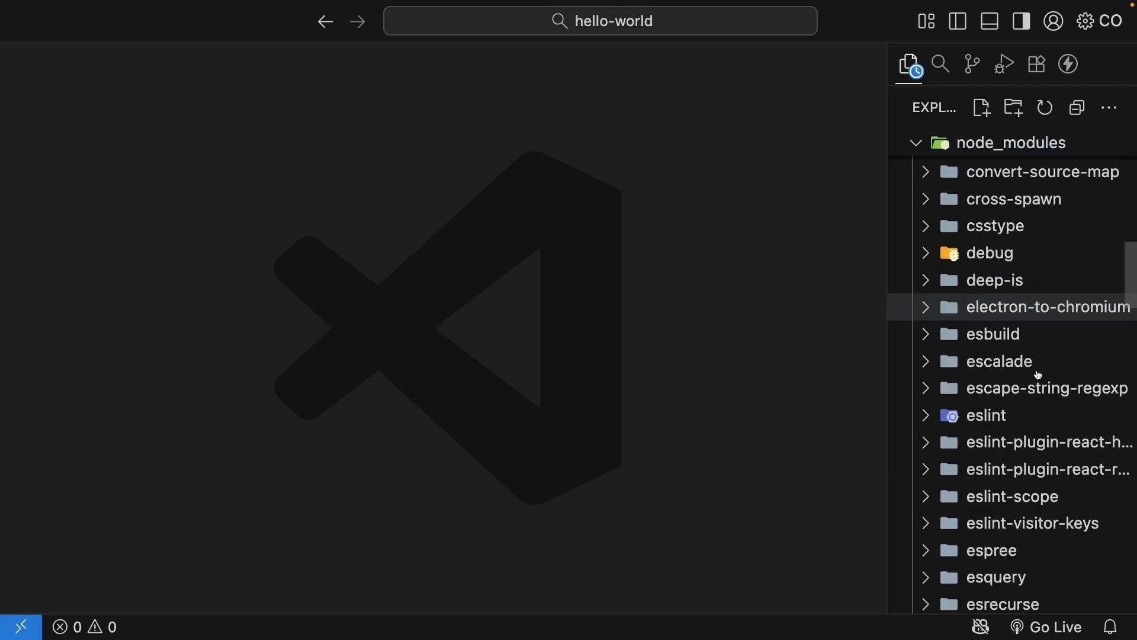
scroll(up, 3)
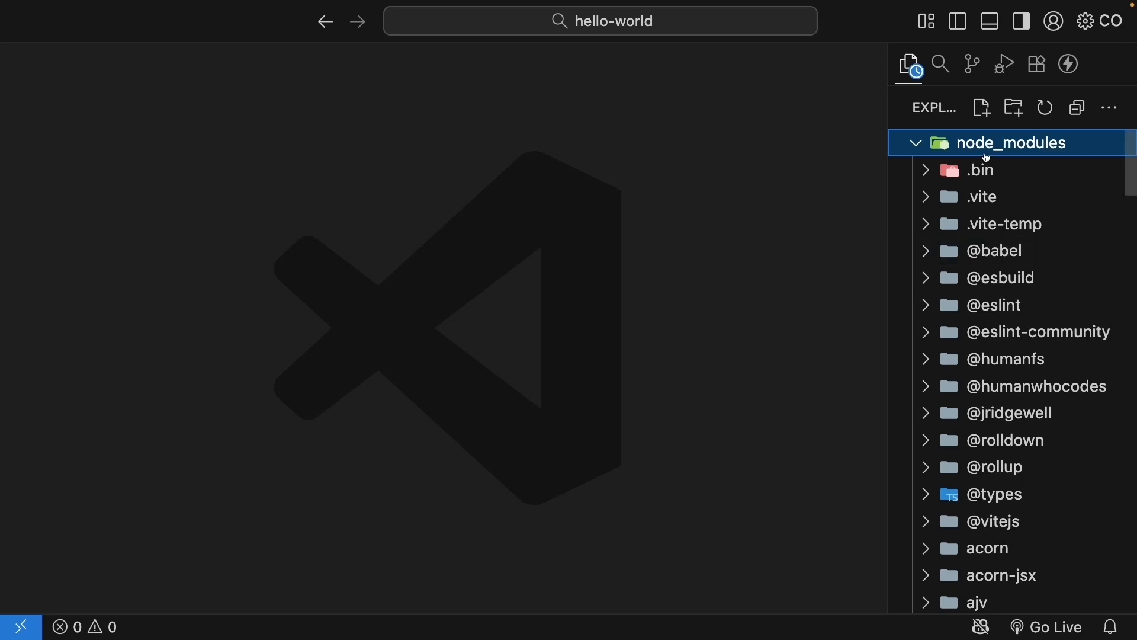
click(917, 143)
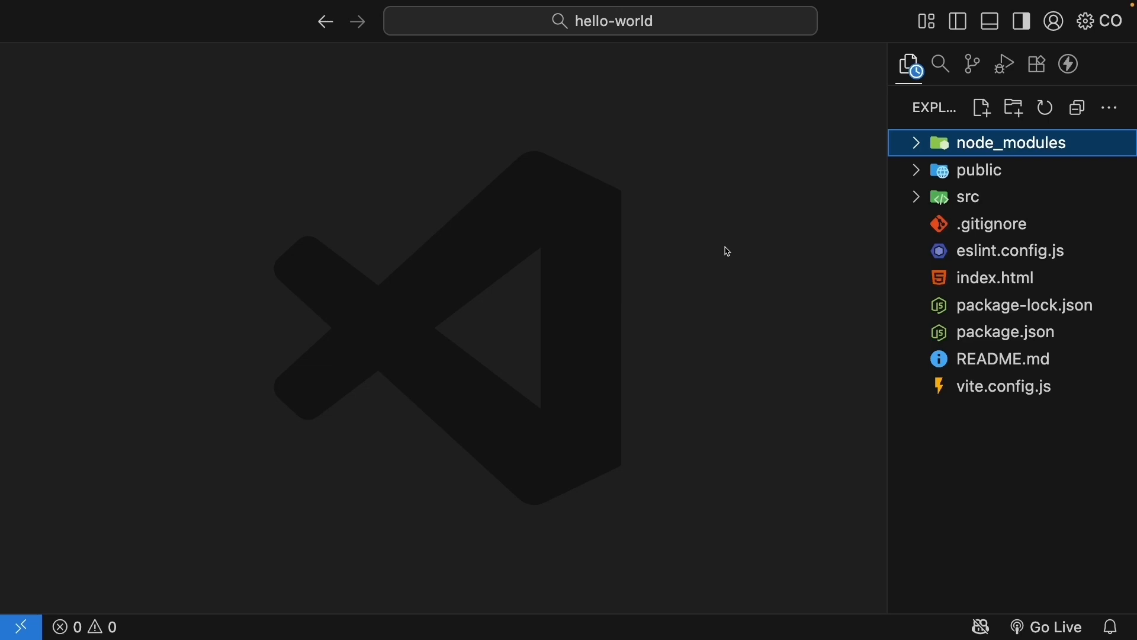
- Open a terminal in the project and enter npm install
click(751, 222)
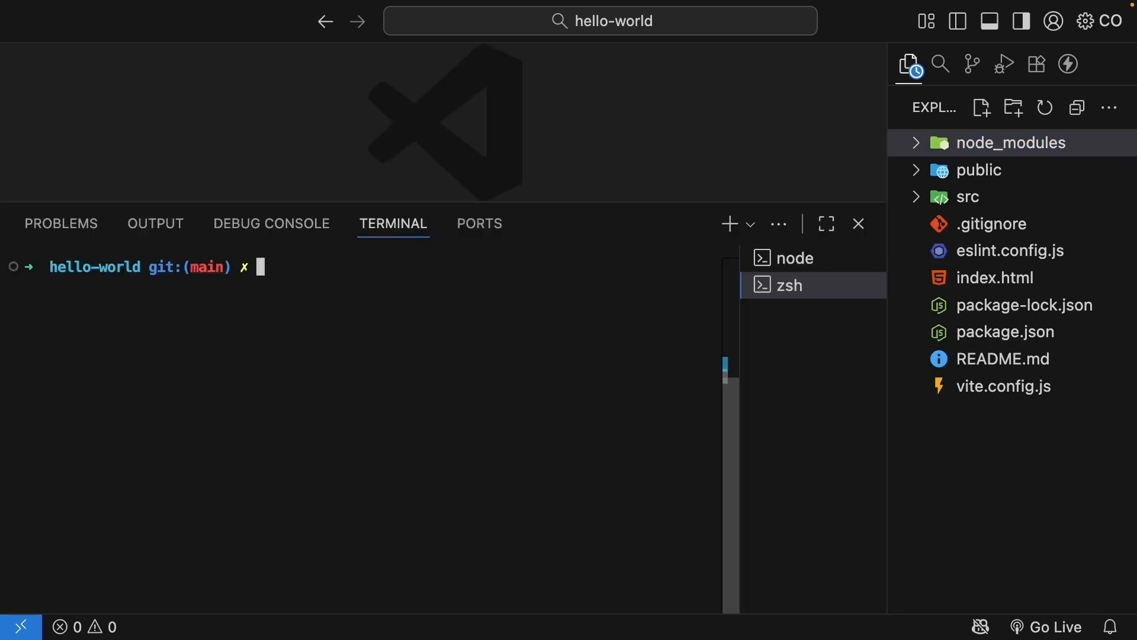
text(npm install)
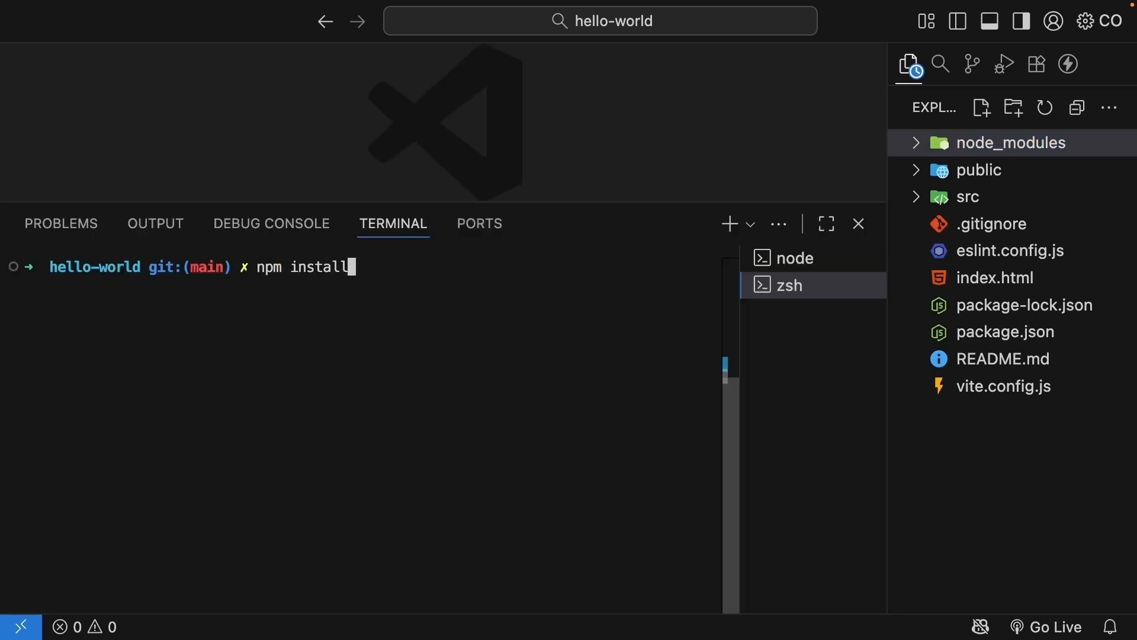
click(857, 223)
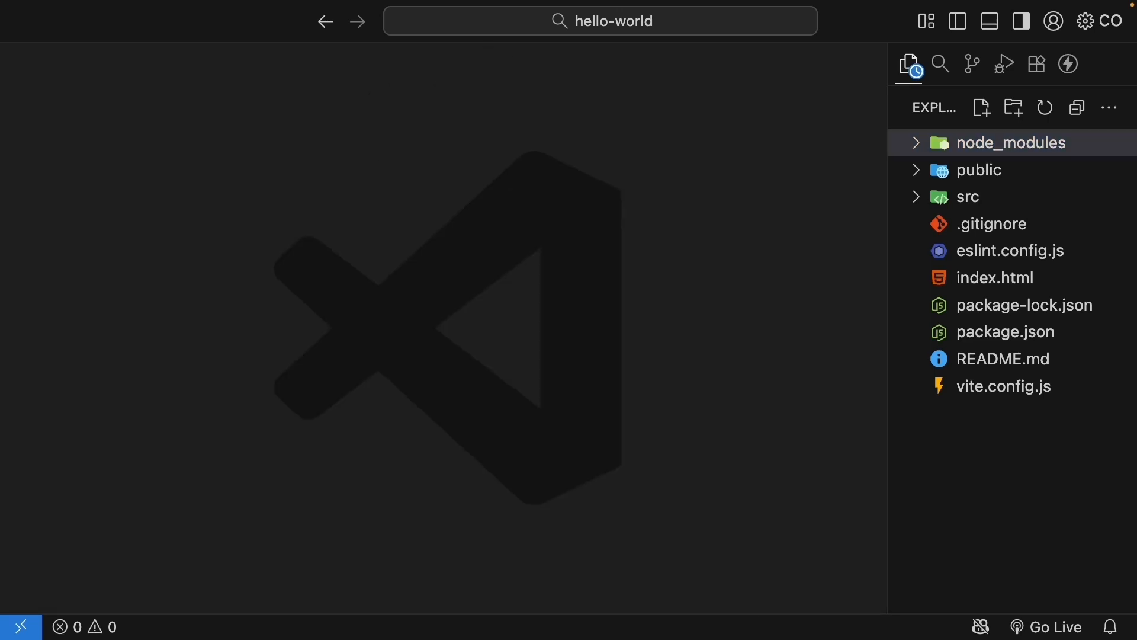
click(979, 169)
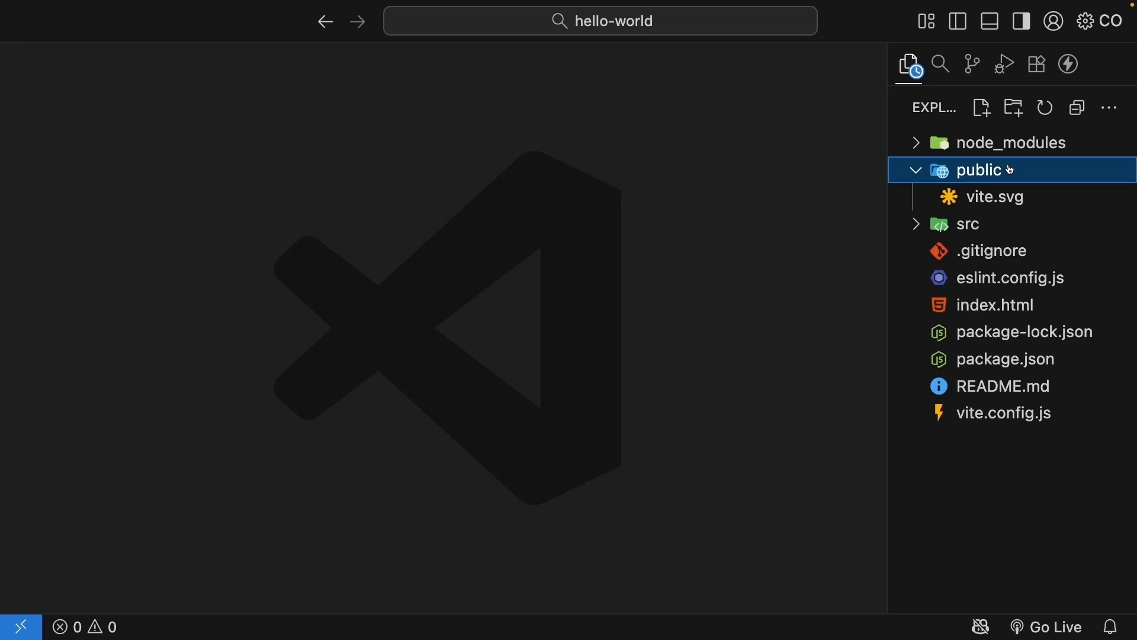
mouse_move(1029, 179)
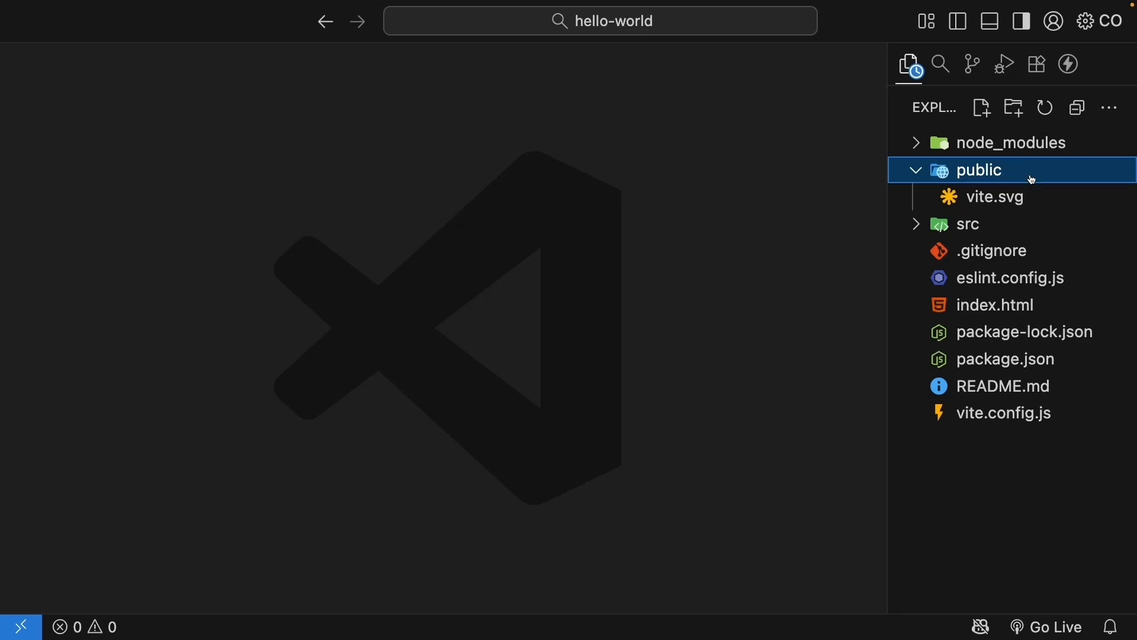
click(994, 195)
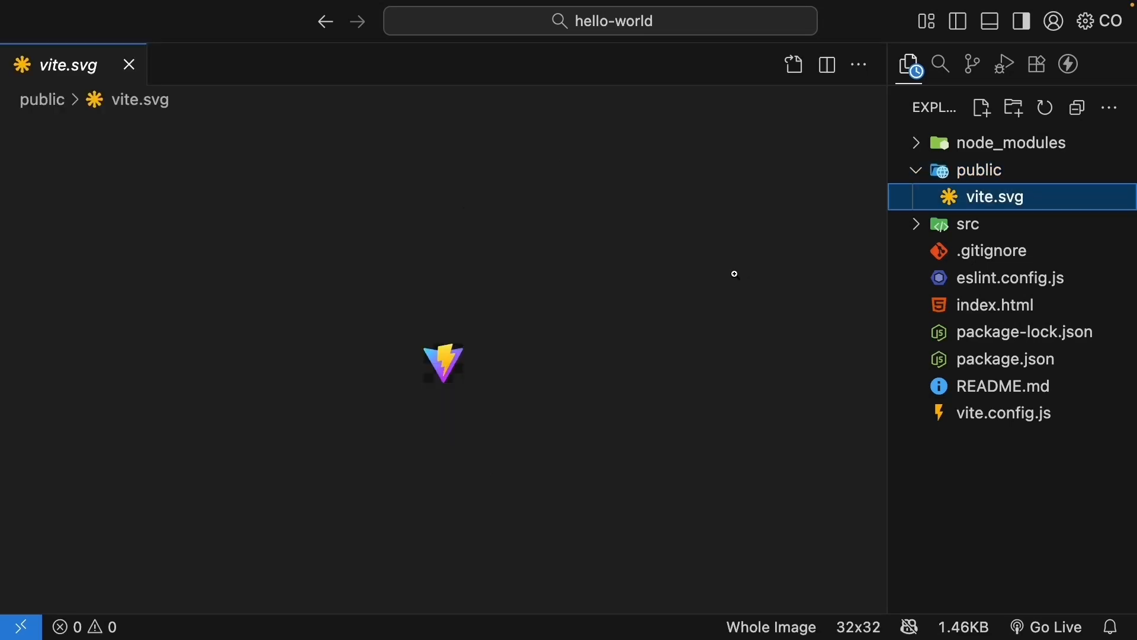
mouse_move(760, 282)
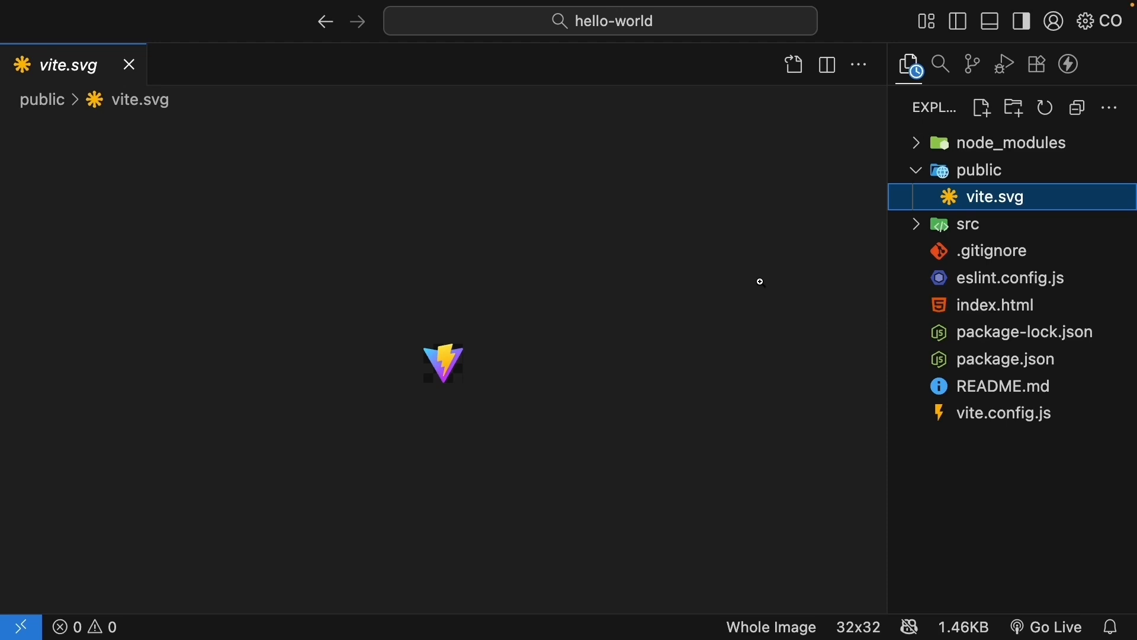
click(995, 305)
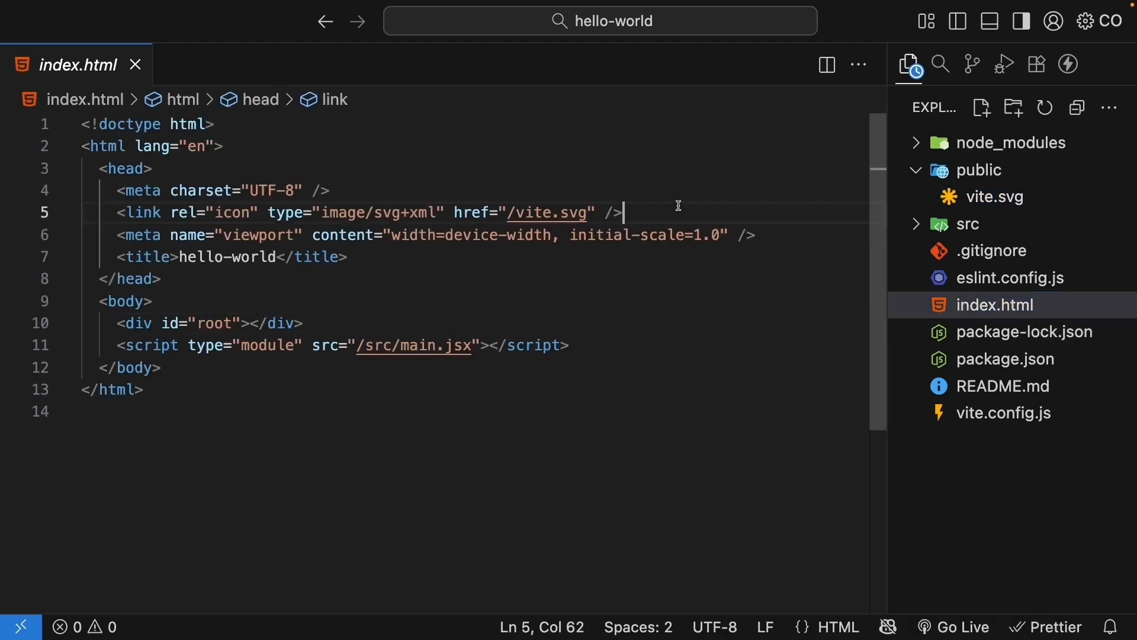
click(135, 64)
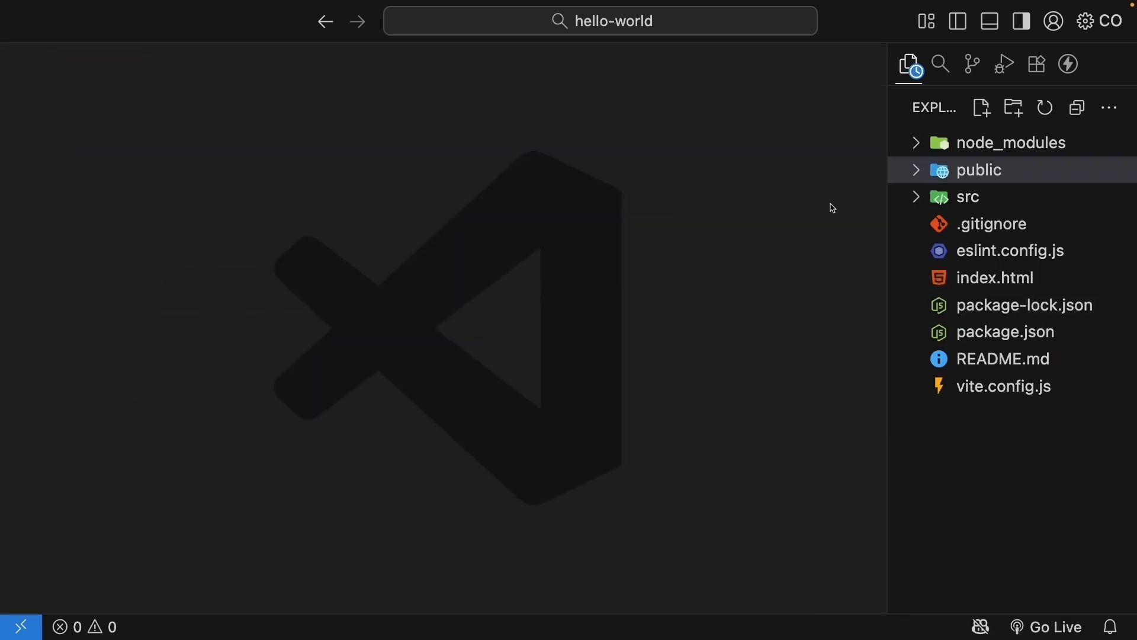
click(978, 169)
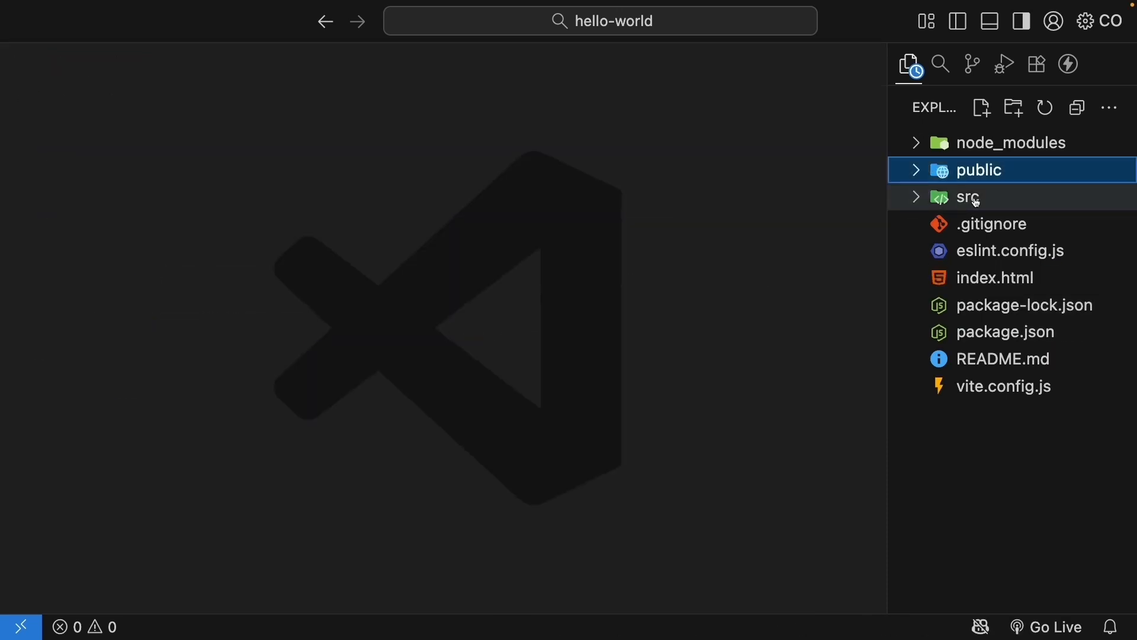
- Expand src, trace main.jsx's root mount into index.html's root div, and open App.jsx
click(968, 197)
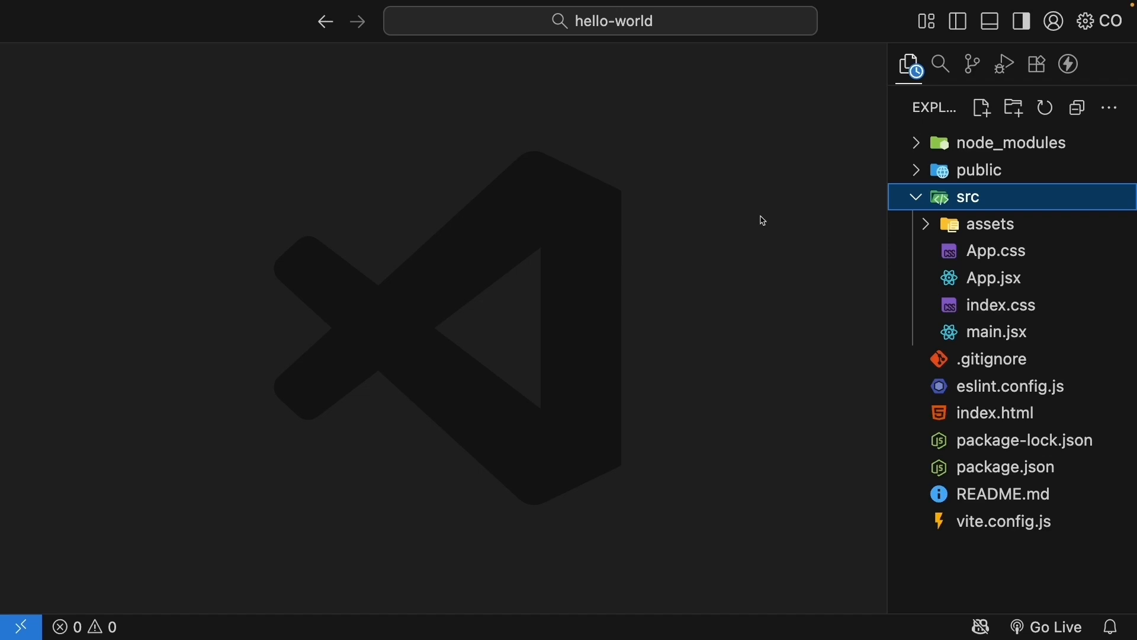
click(998, 332)
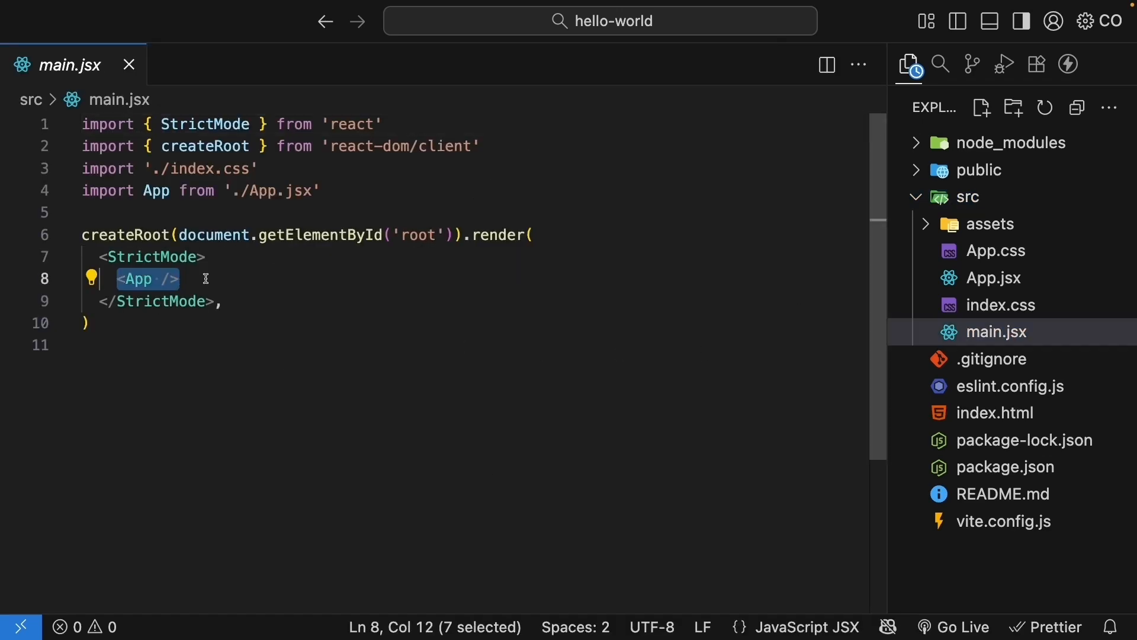
mouse_move(180, 234)
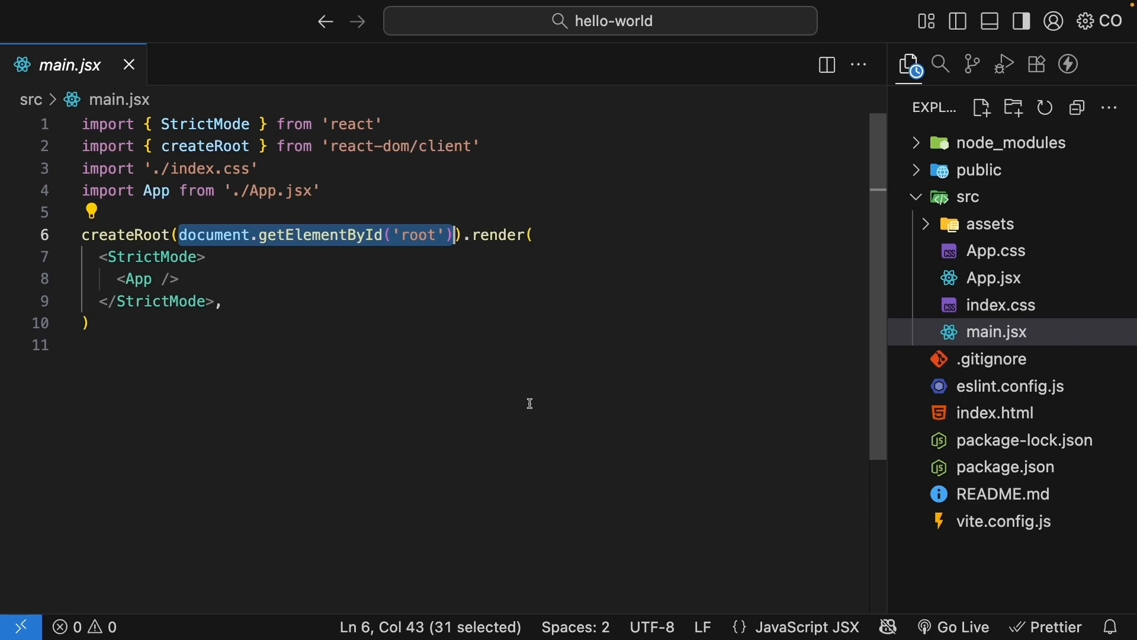
mouse_move(422, 250)
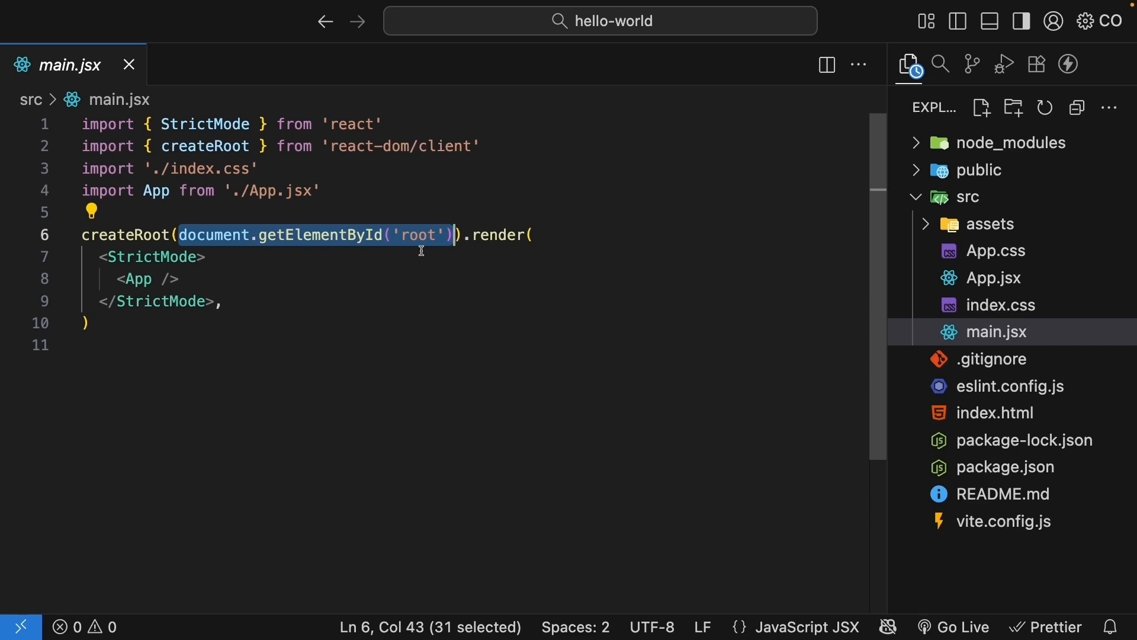
click(997, 412)
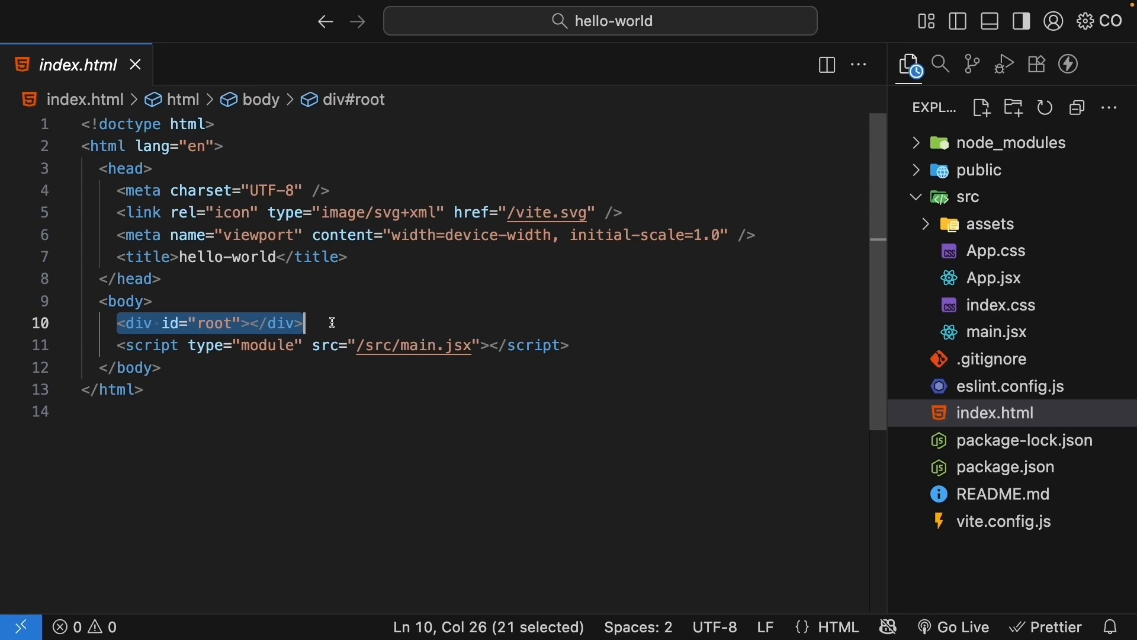
click(994, 277)
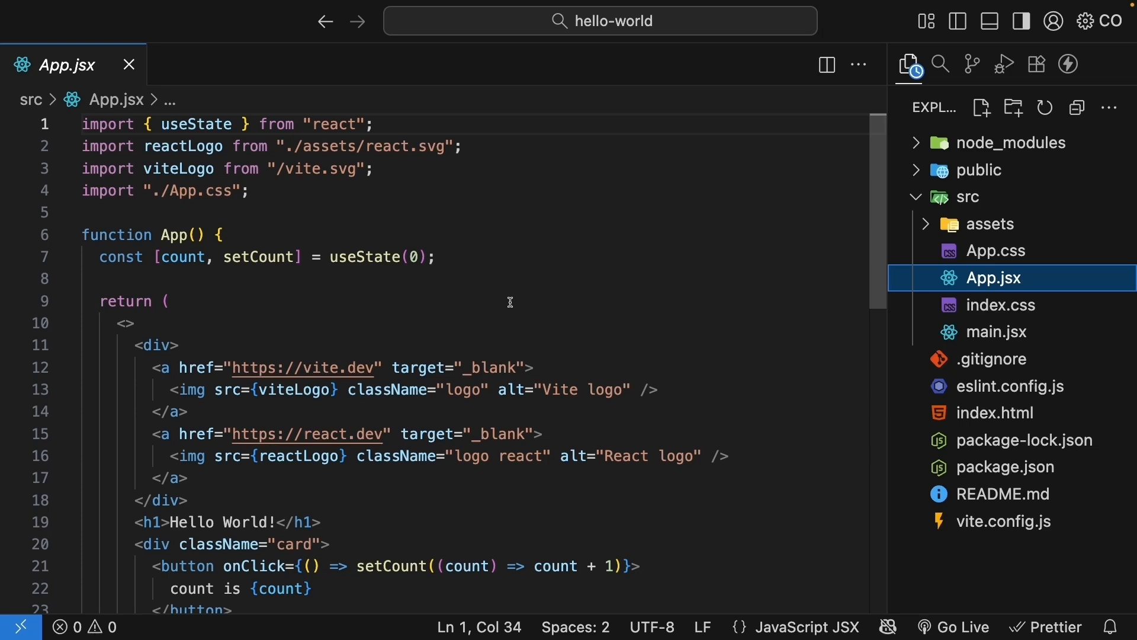
- Look over App.css and index.css, then expand assets to reveal react.svg
click(994, 250)
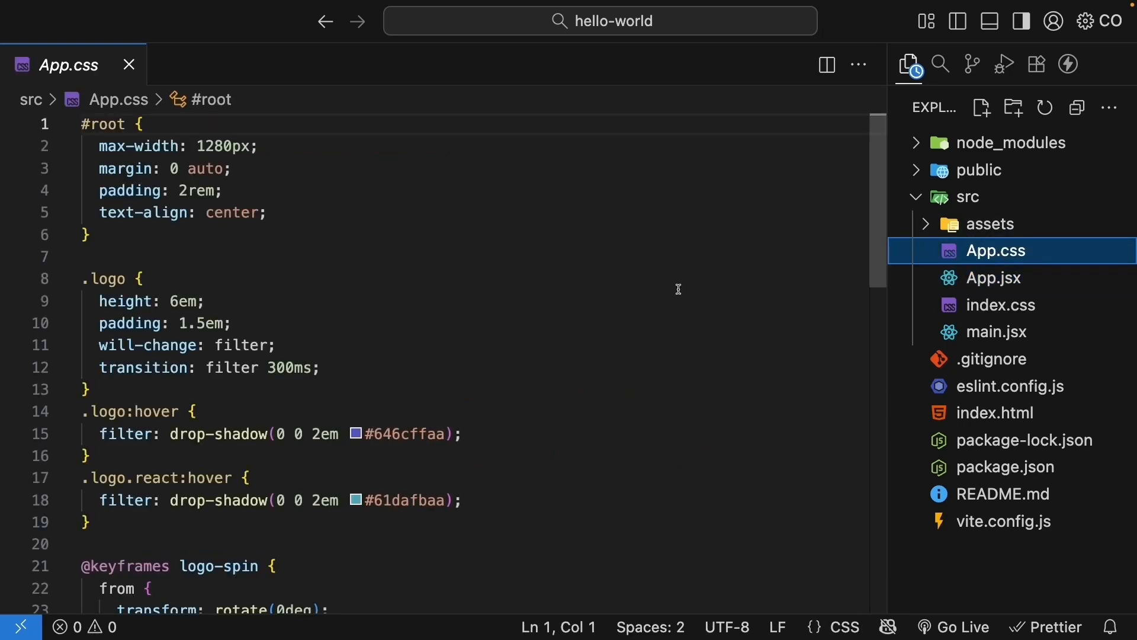
click(1001, 304)
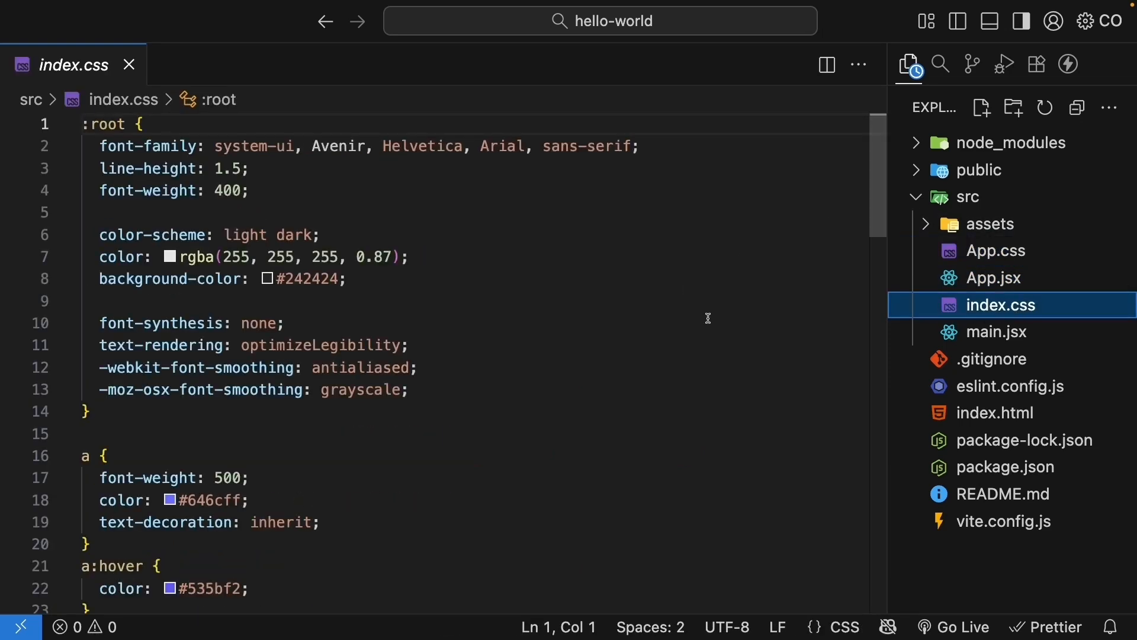
mouse_move(666, 318)
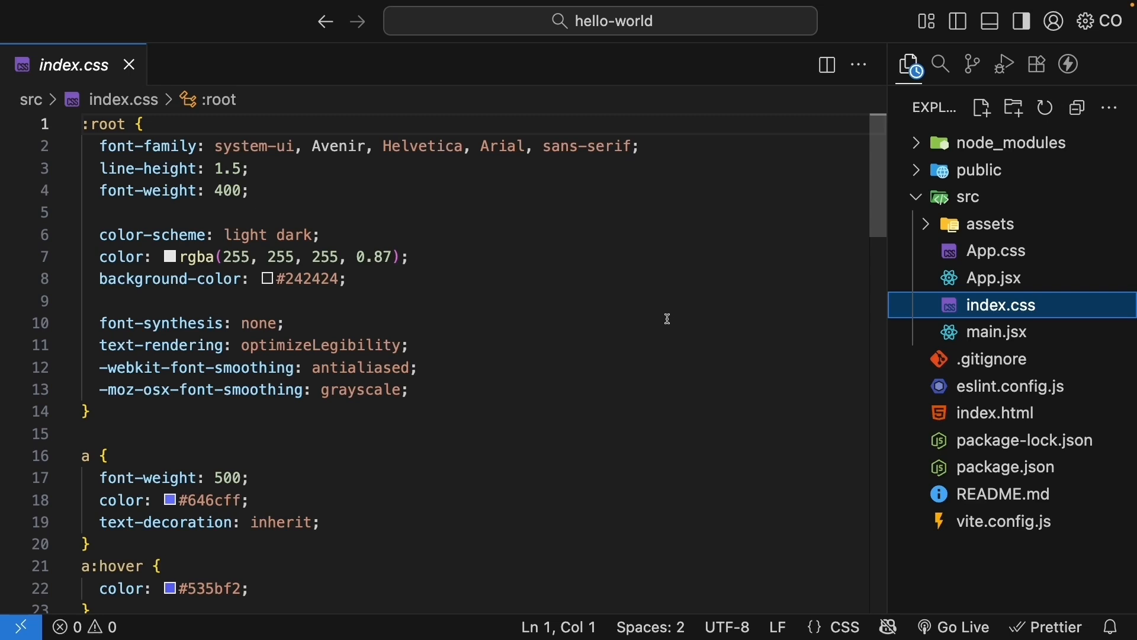
click(989, 224)
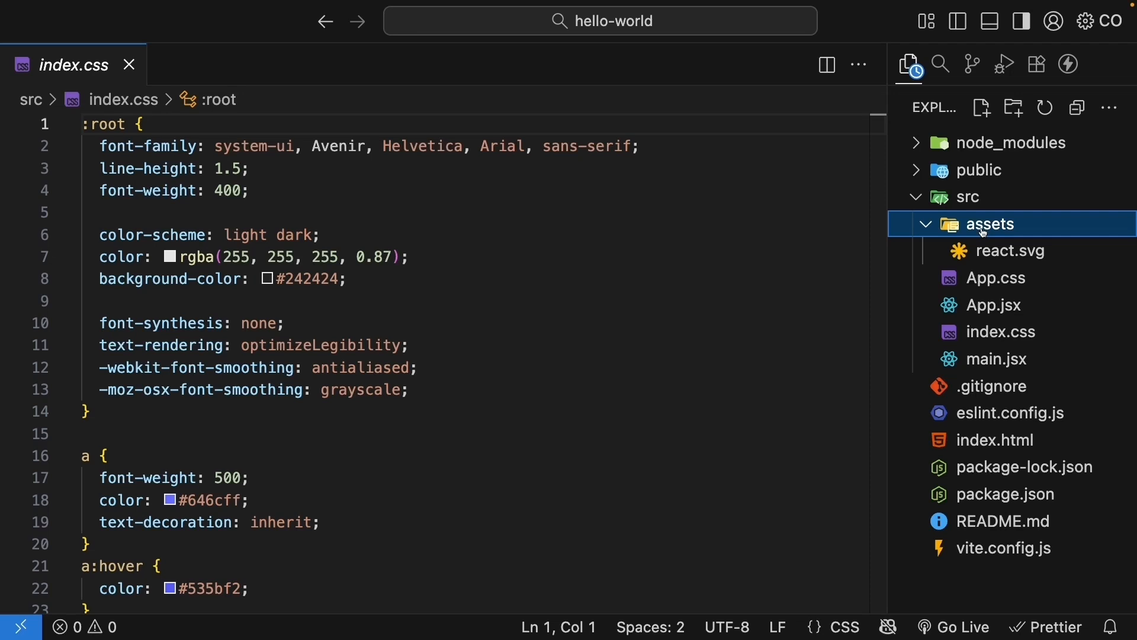
click(1007, 249)
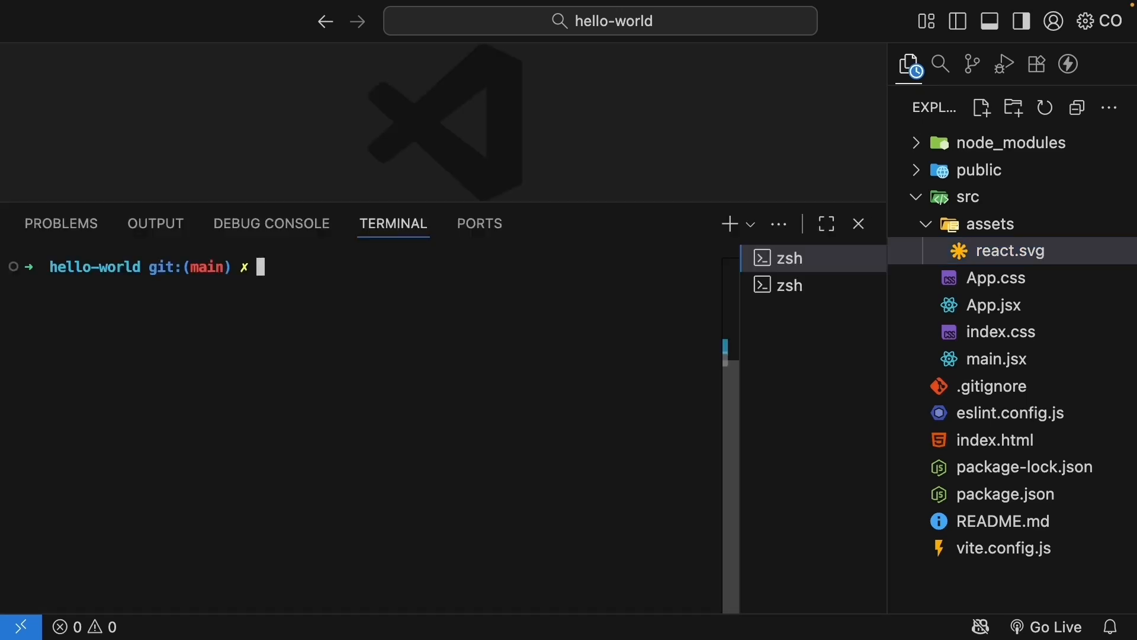
- Run npm run dev, then follow main.jsx's App import to its definition in App.jsx
text(npm run)
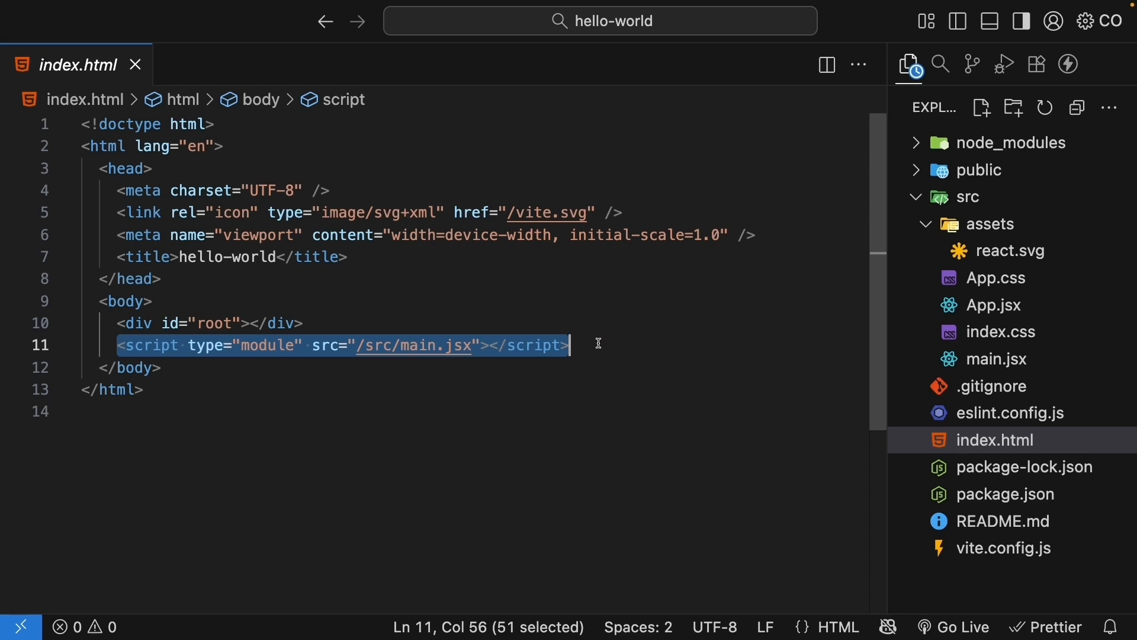
mouse_move(448, 364)
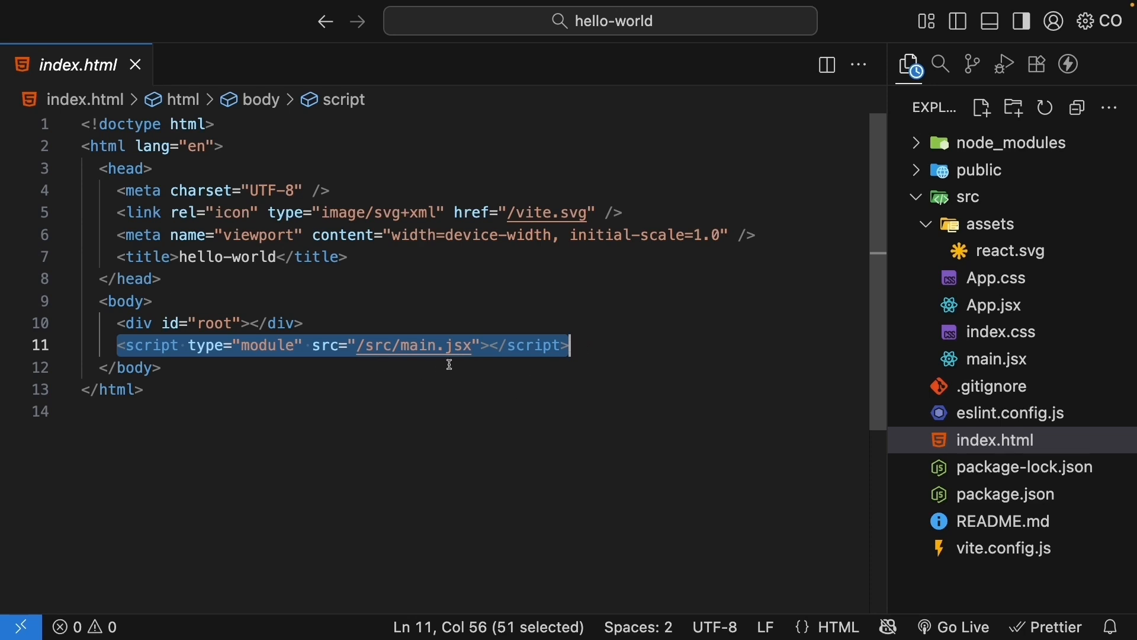
mouse_move(440, 405)
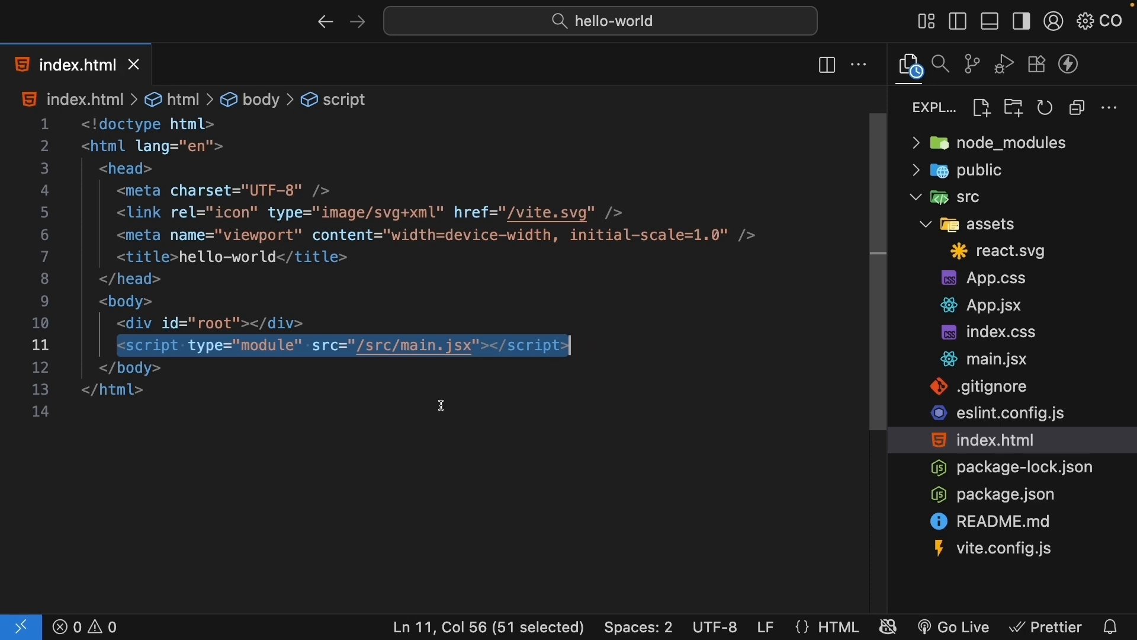
click(998, 358)
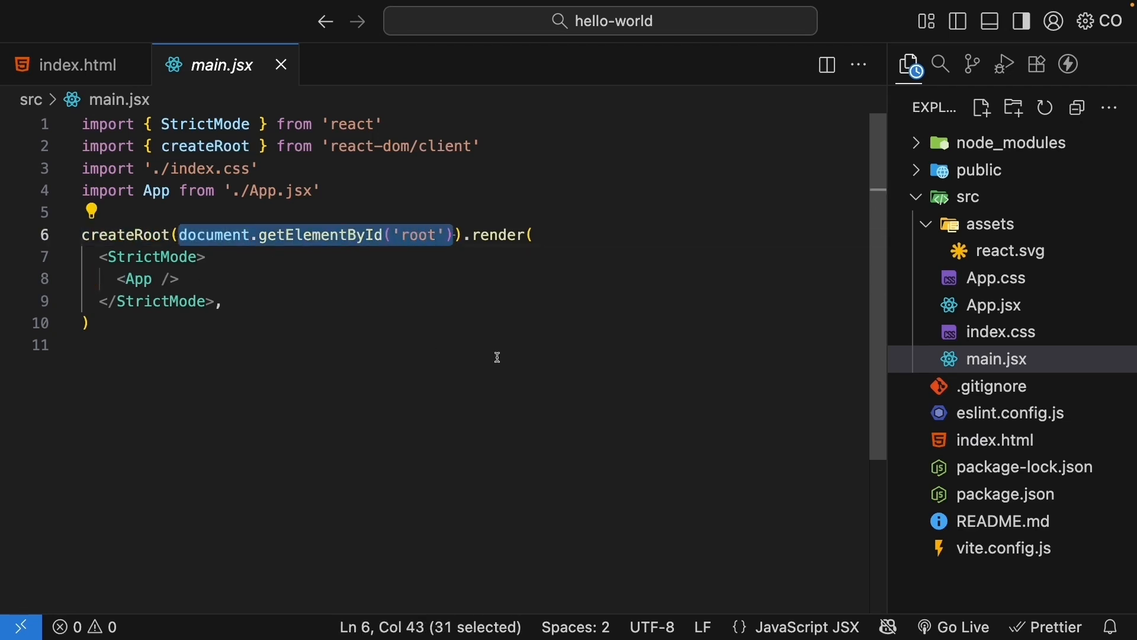
double_click(135, 278)
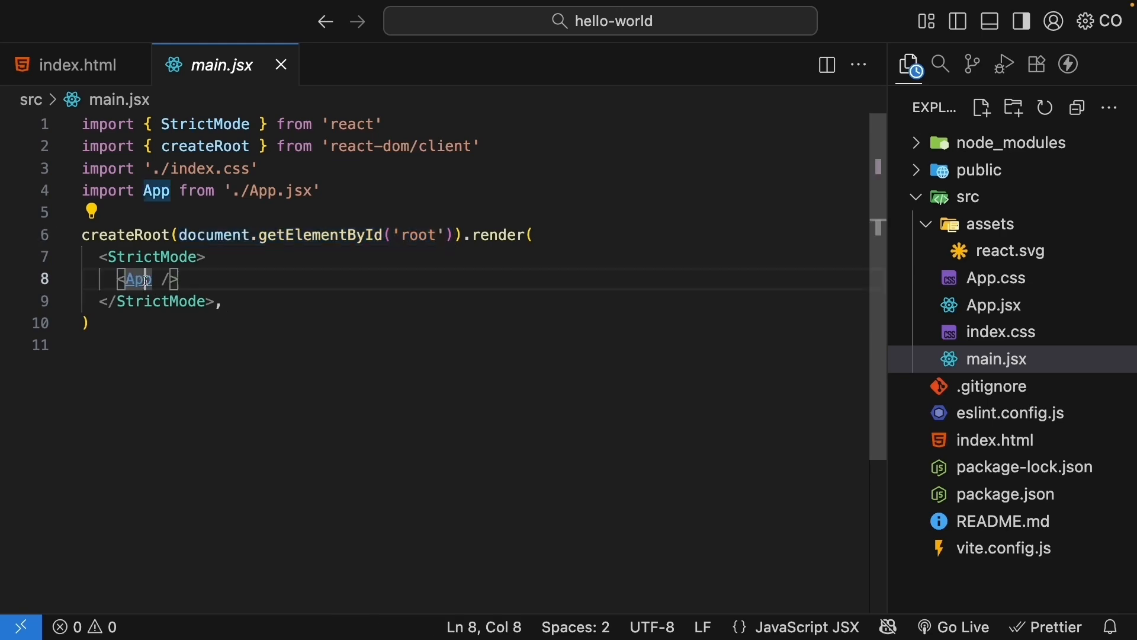
click(996, 304)
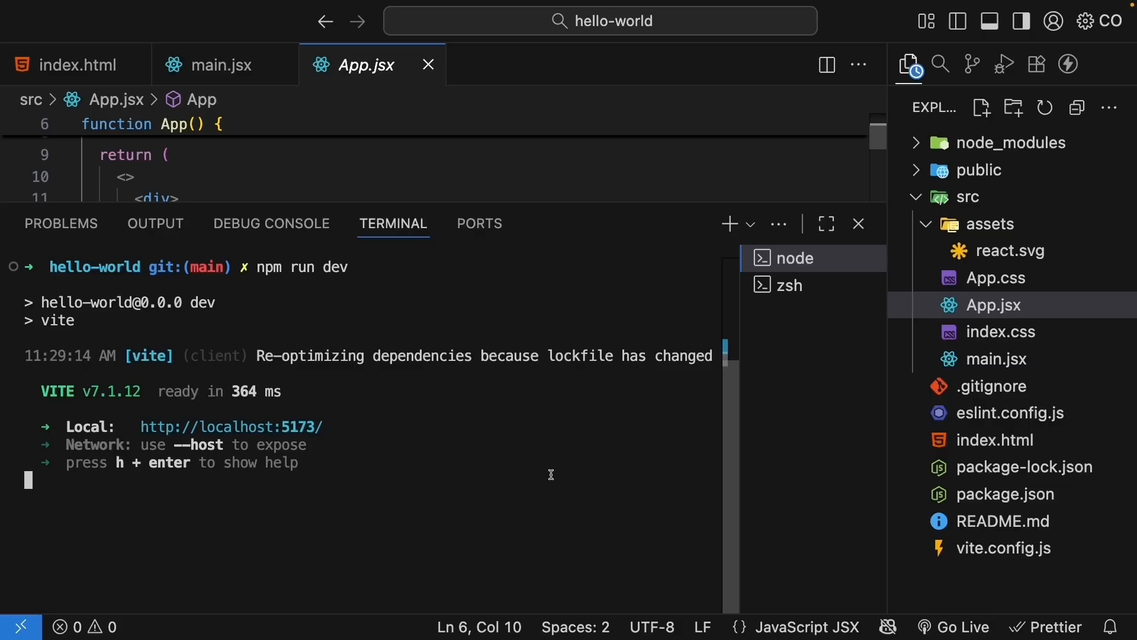
mouse_move(409, 274)
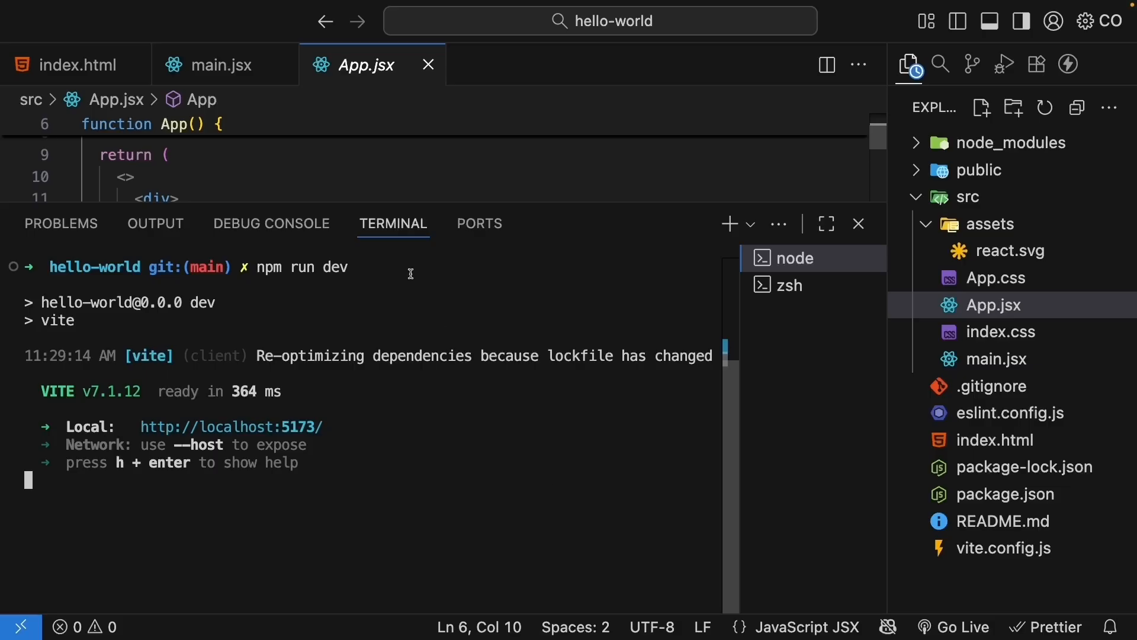